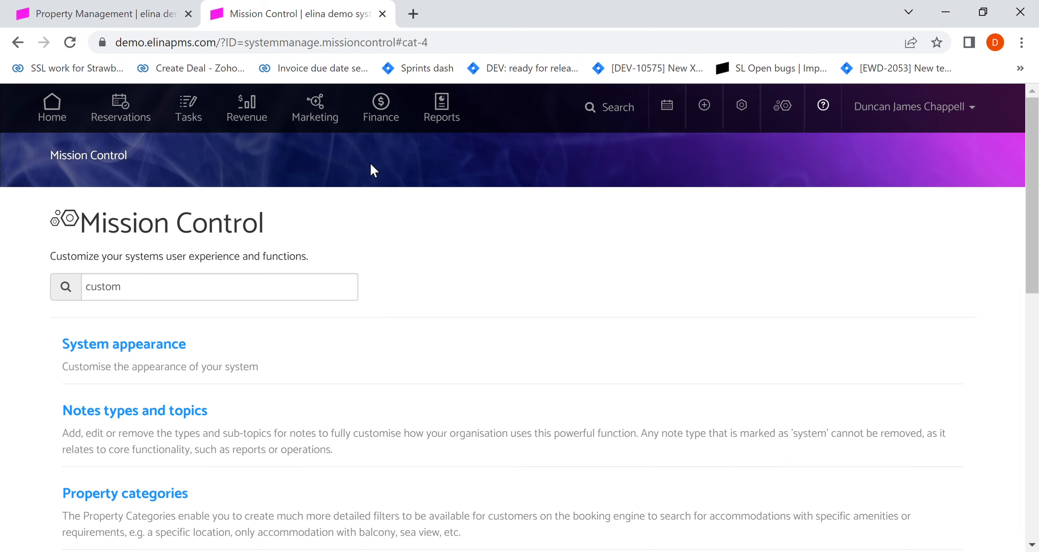
{"action": "mouse_move", "coordinate": [609, 281]}
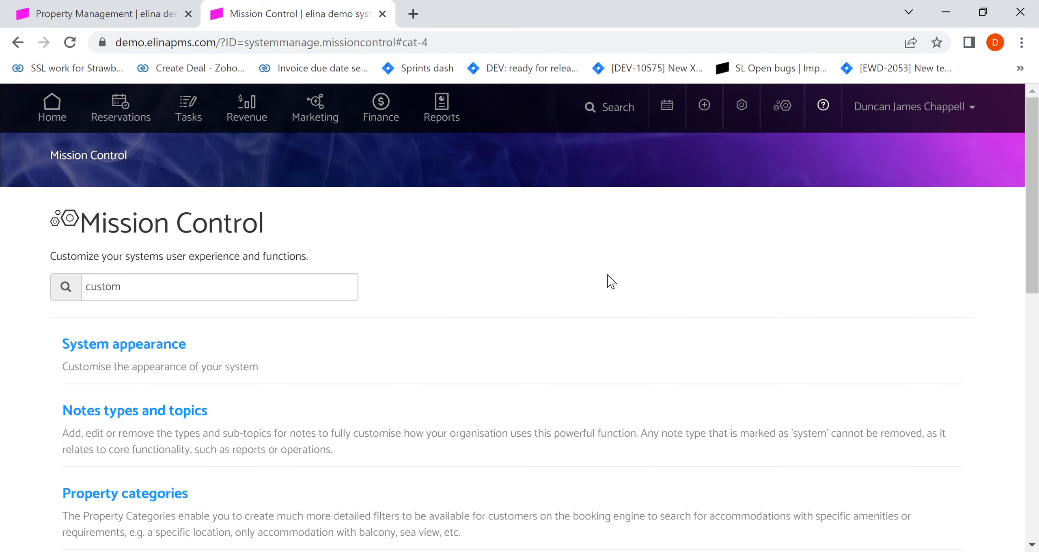
{"action": "mouse_move", "coordinate": [429, 315]}
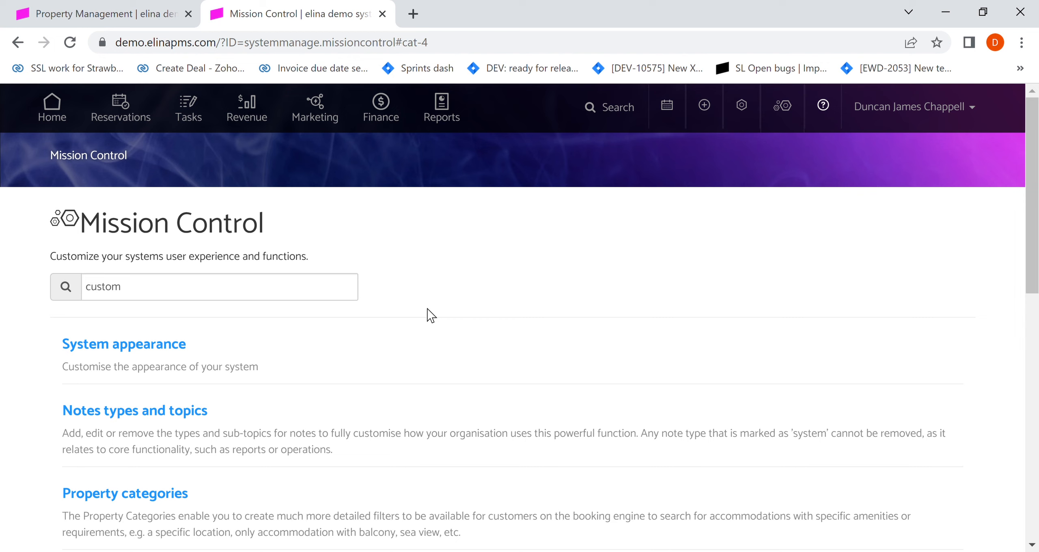
{"action": "mouse_move", "coordinate": [637, 208]}
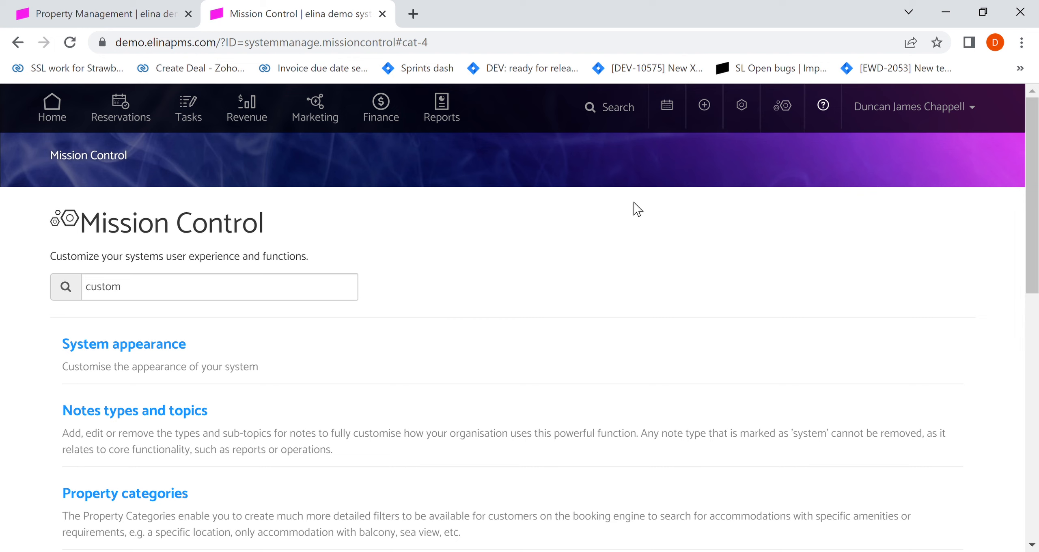
{"action": "mouse_move", "coordinate": [782, 106]}
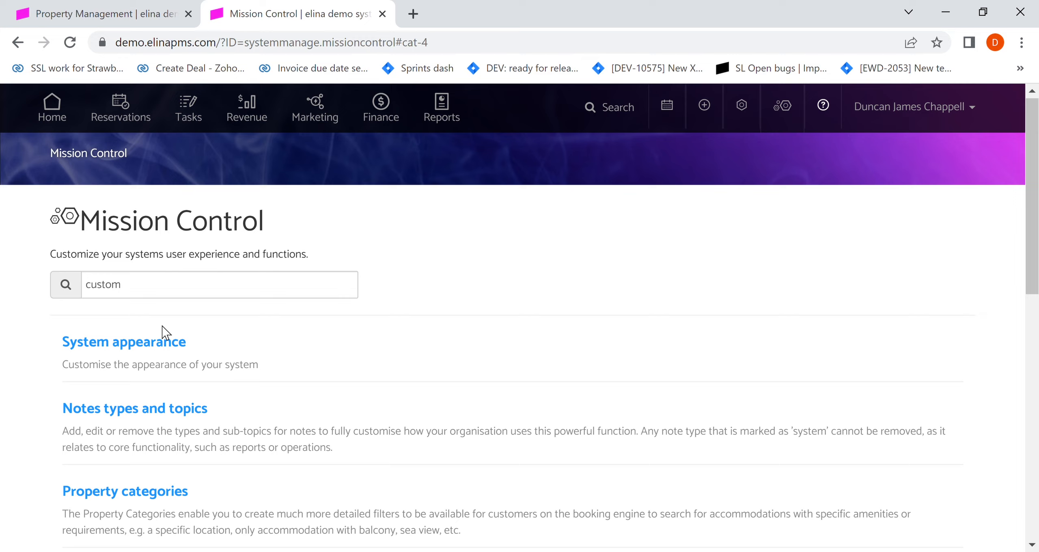
- Open Manage Custom Fields from Mission Control, listing fields like VIP, Business or leisure, Flight
{"action": "scroll", "scroll_direction": "down", "scroll_amount": 3}
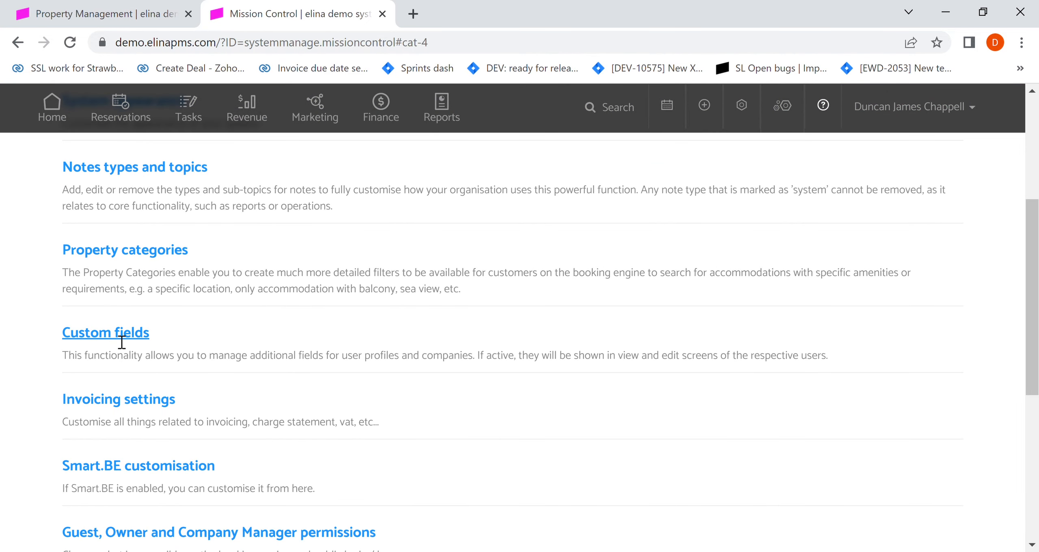
{"action": "left_click", "coordinate": [105, 332]}
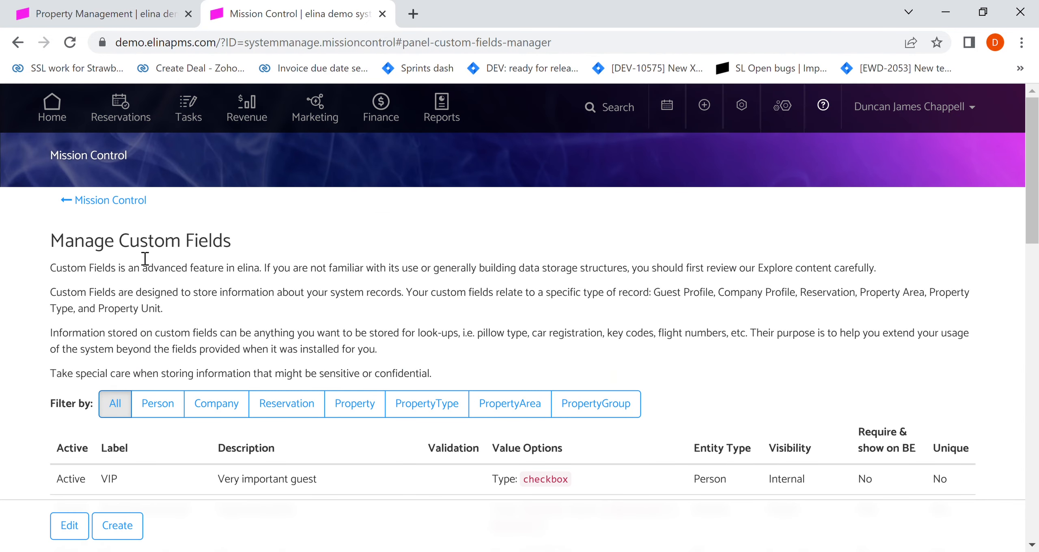
{"action": "mouse_move", "coordinate": [281, 258]}
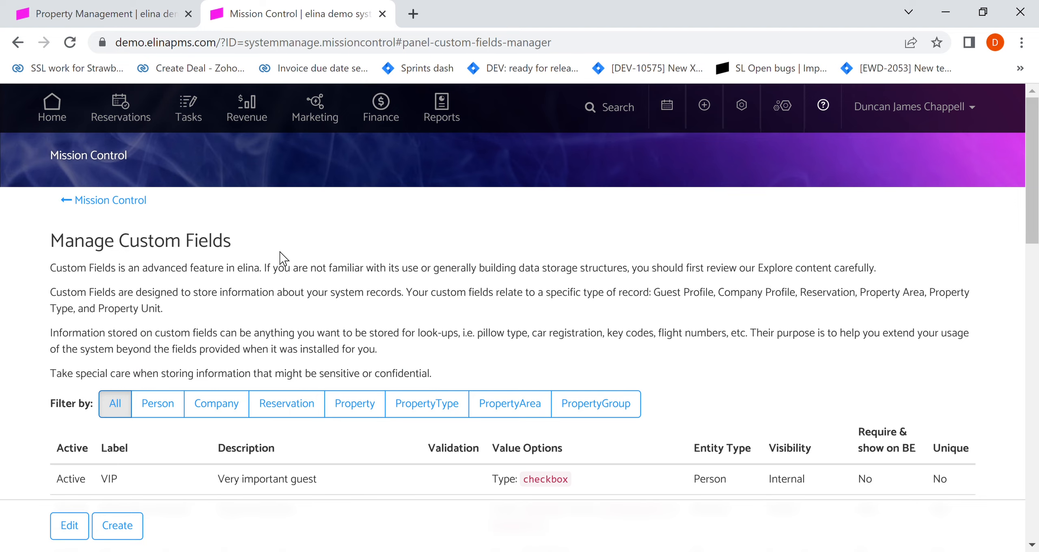
{"action": "scroll", "scroll_direction": "down", "scroll_amount": 3}
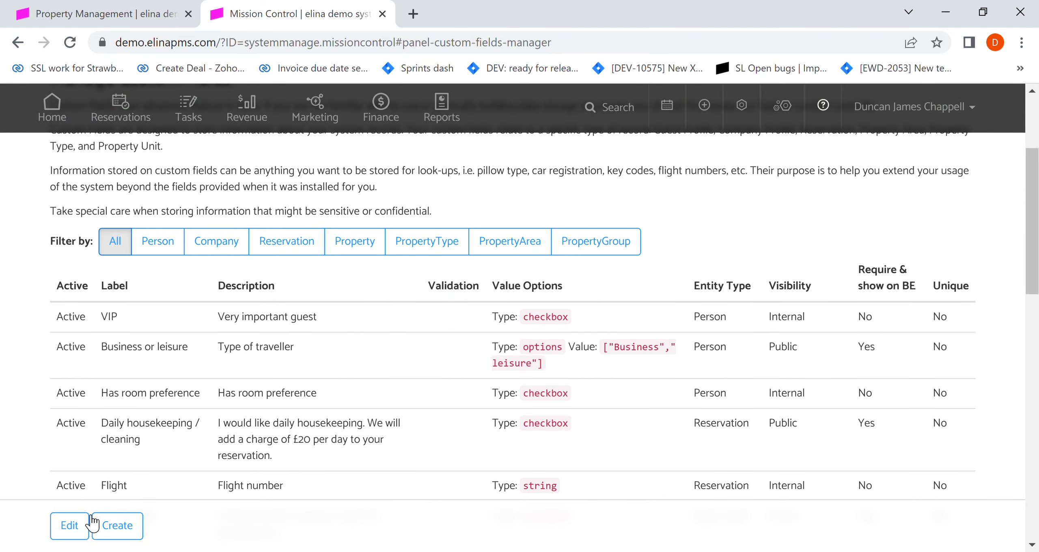
{"action": "mouse_move", "coordinate": [110, 470]}
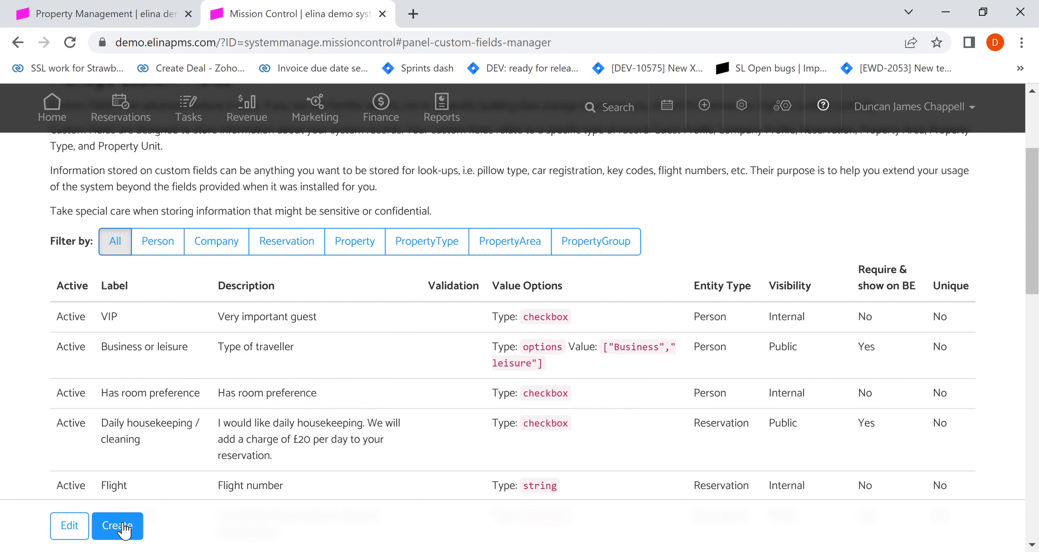
- Create a new options-type custom field labelled and described 'Pillow types'
{"action": "left_click", "coordinate": [117, 526]}
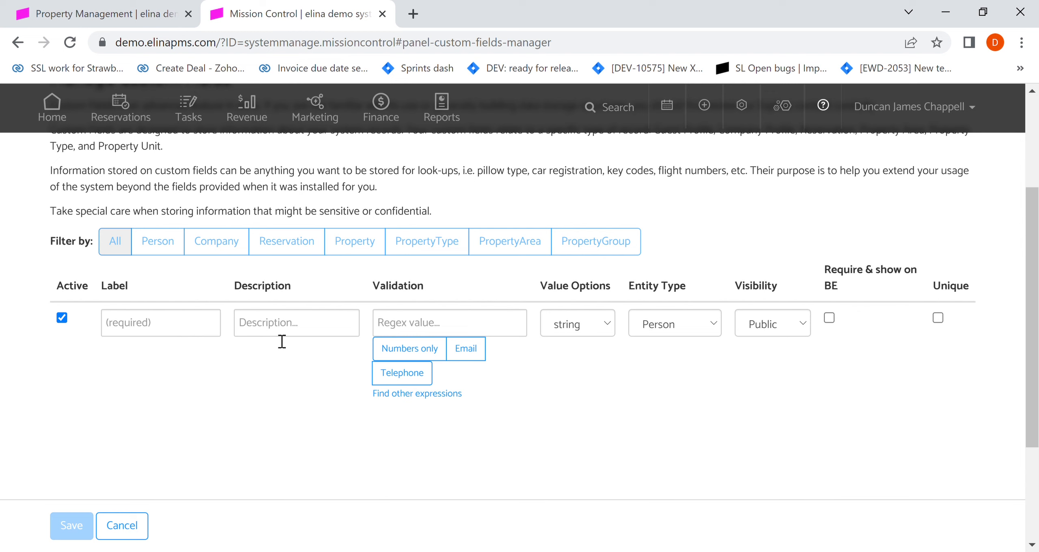
{"action": "left_click", "coordinate": [575, 323]}
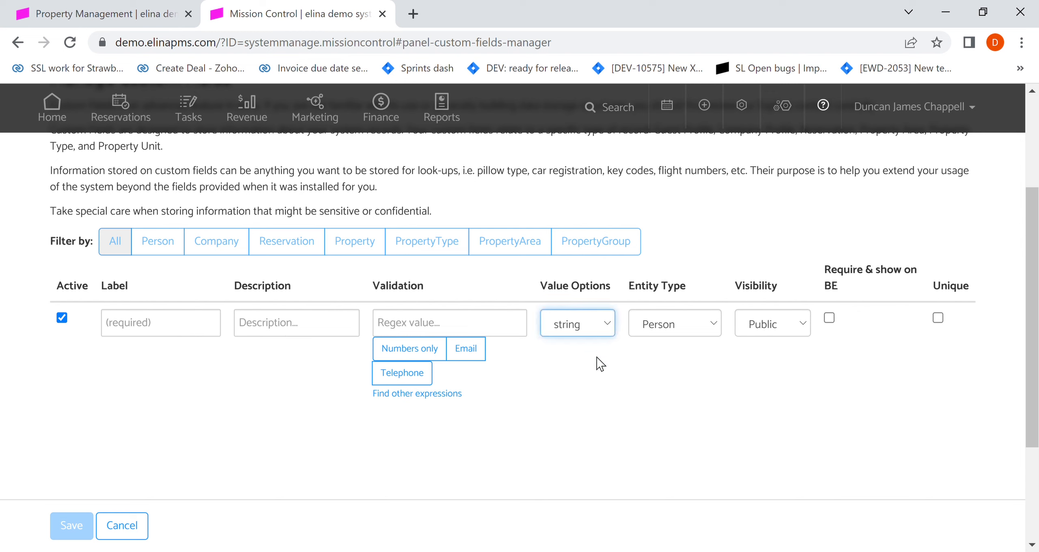
{"action": "mouse_move", "coordinate": [597, 358]}
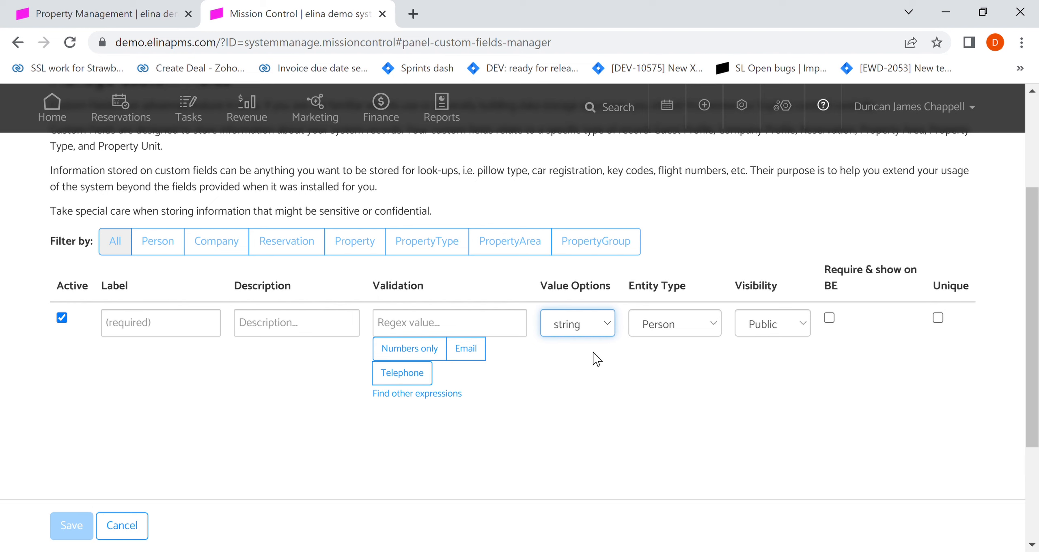
{"action": "mouse_move", "coordinate": [590, 387]}
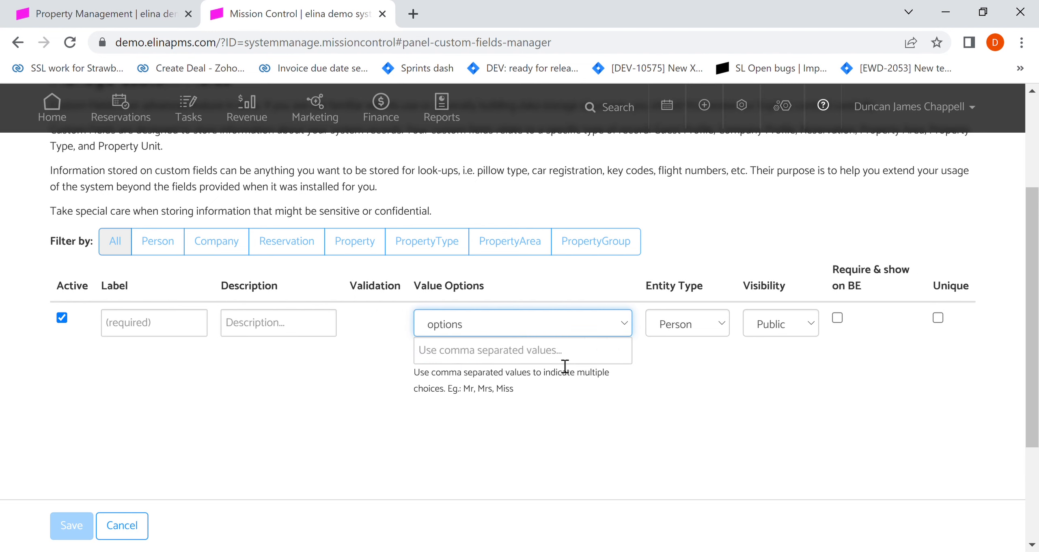
{"action": "type", "text": "bron"}
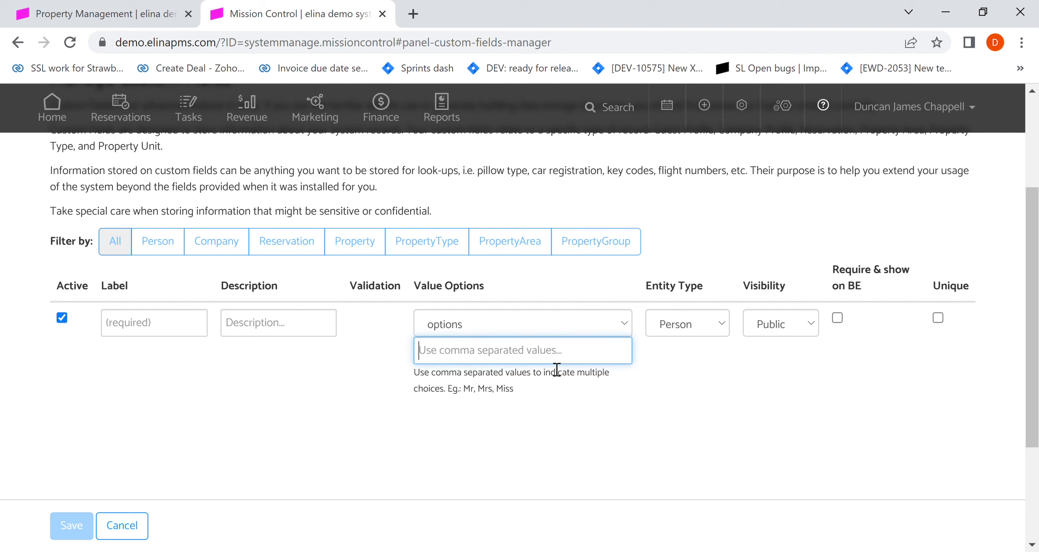
{"action": "left_click", "coordinate": [154, 323]}
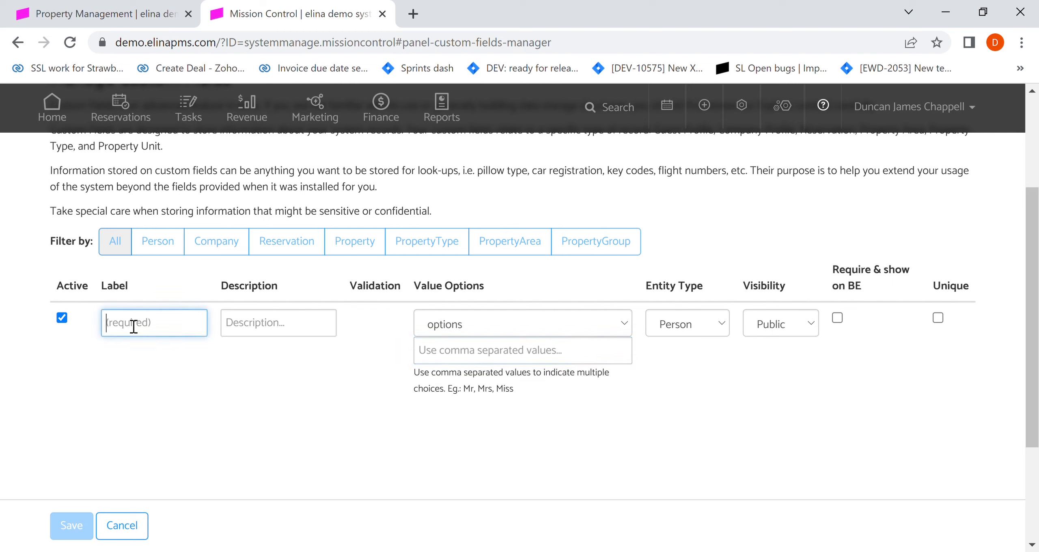
{"action": "type", "text": "Pillow types"}
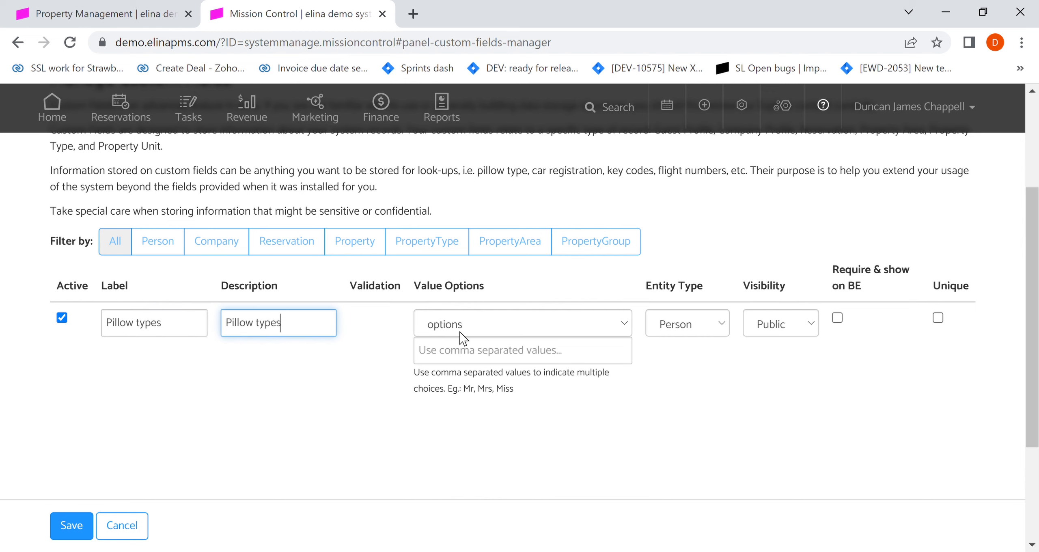
- Enter the choices 'Soft, Medium' as value options, then select them all
{"action": "left_click", "coordinate": [521, 350]}
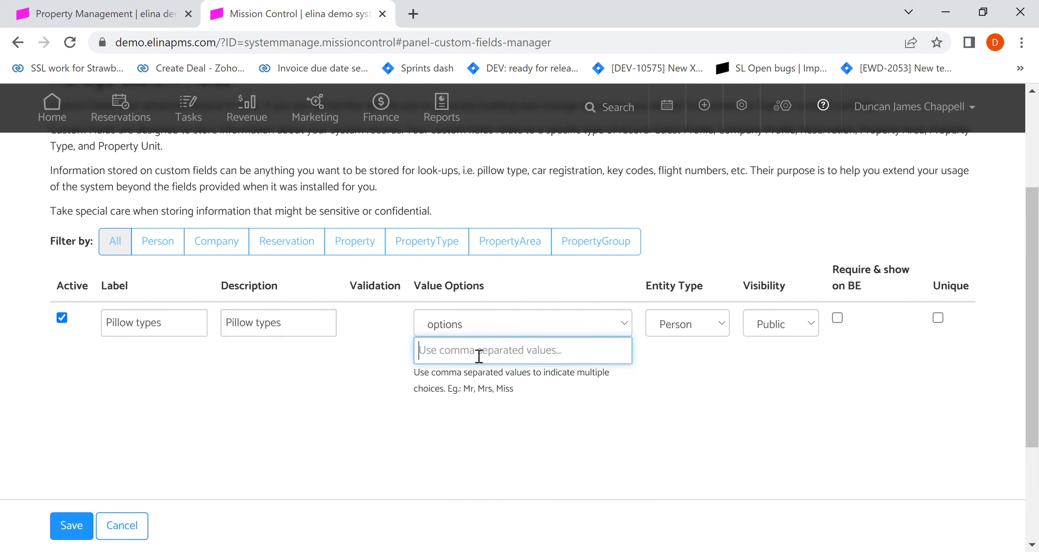
{"action": "type", "text": "Soft,"}
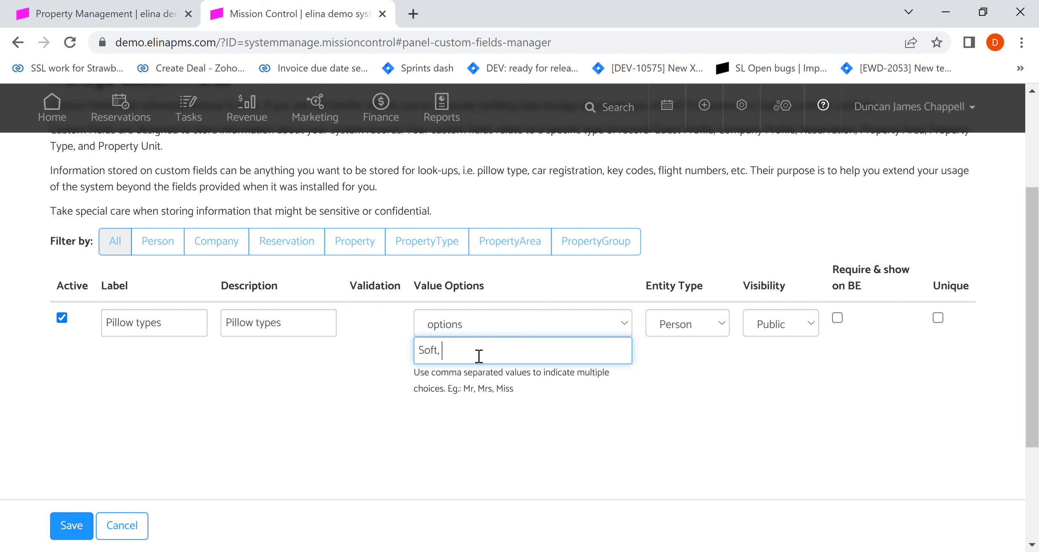
{"action": "type", "text": "Medium, Hard"}
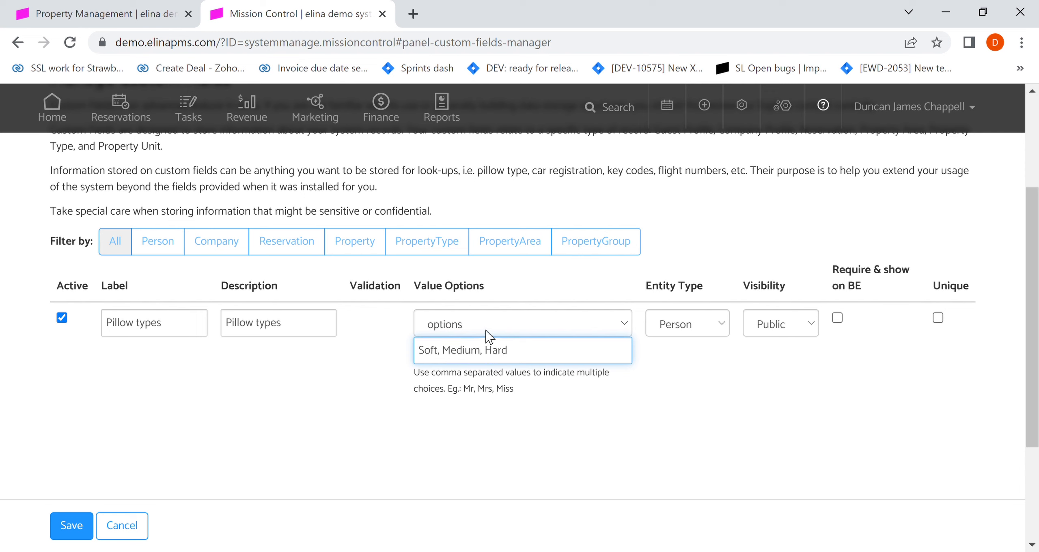
{"action": "triple_click", "coordinate": [464, 350]}
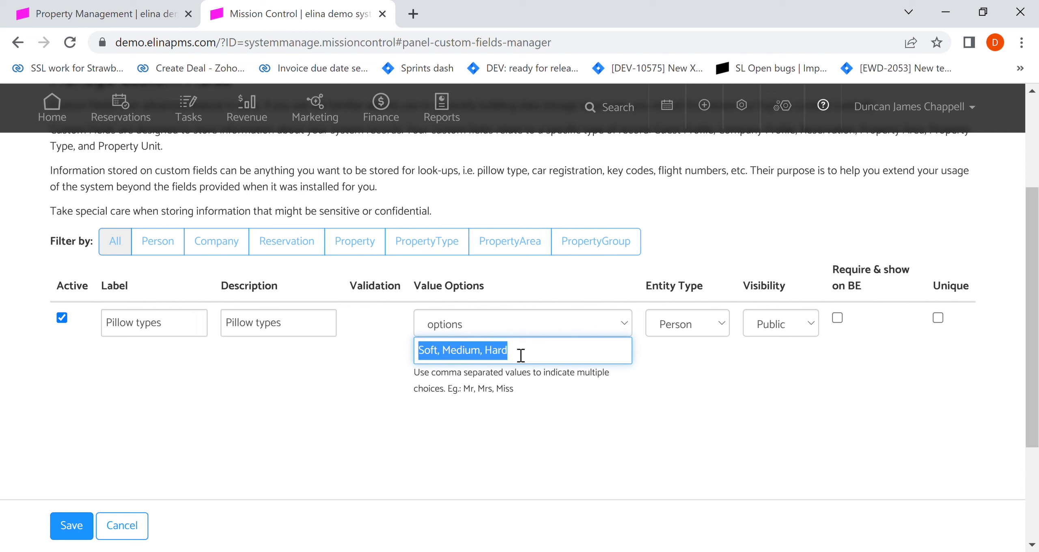
{"action": "left_click", "coordinate": [153, 323]}
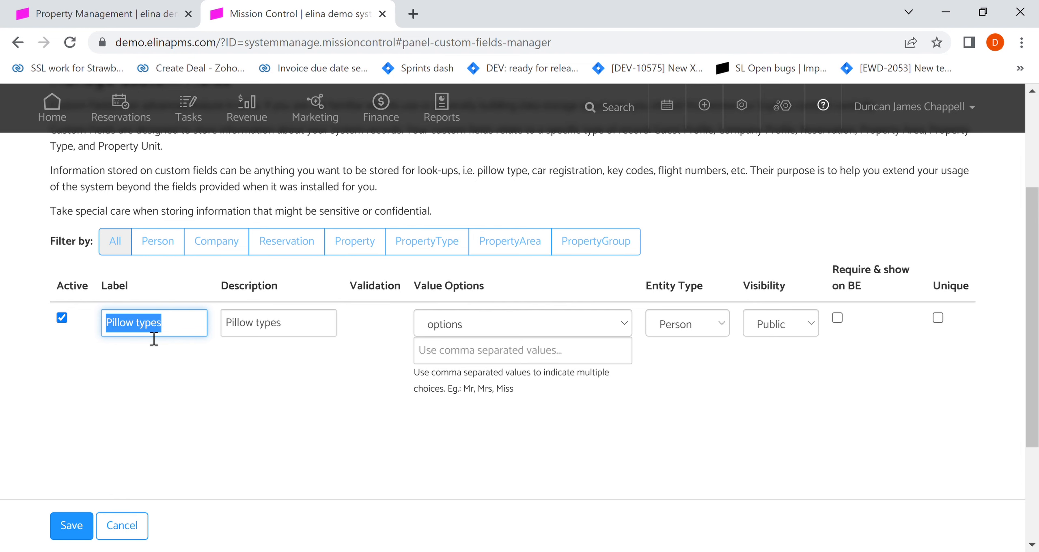
- Relabel the draft field VIP as a checkbox, then 'Car reg' as a string field
{"action": "type", "text": "Vl"}
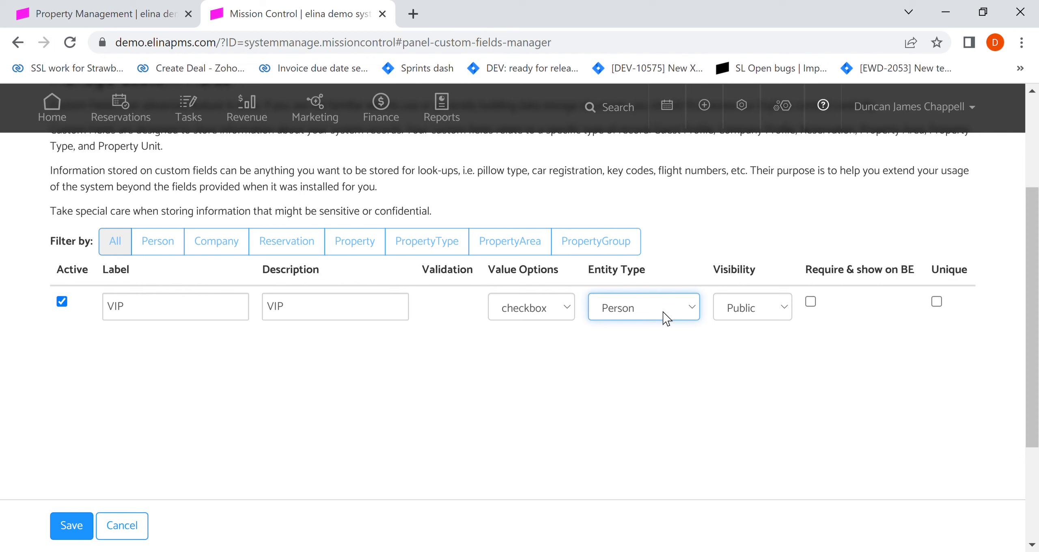
{"action": "mouse_move", "coordinate": [636, 374]}
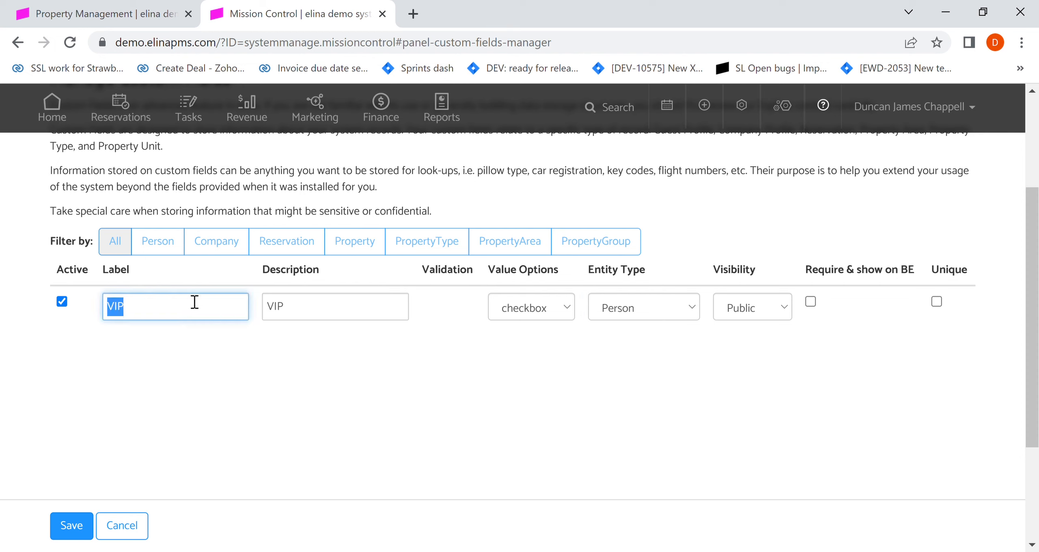
{"action": "type", "text": "Car reg"}
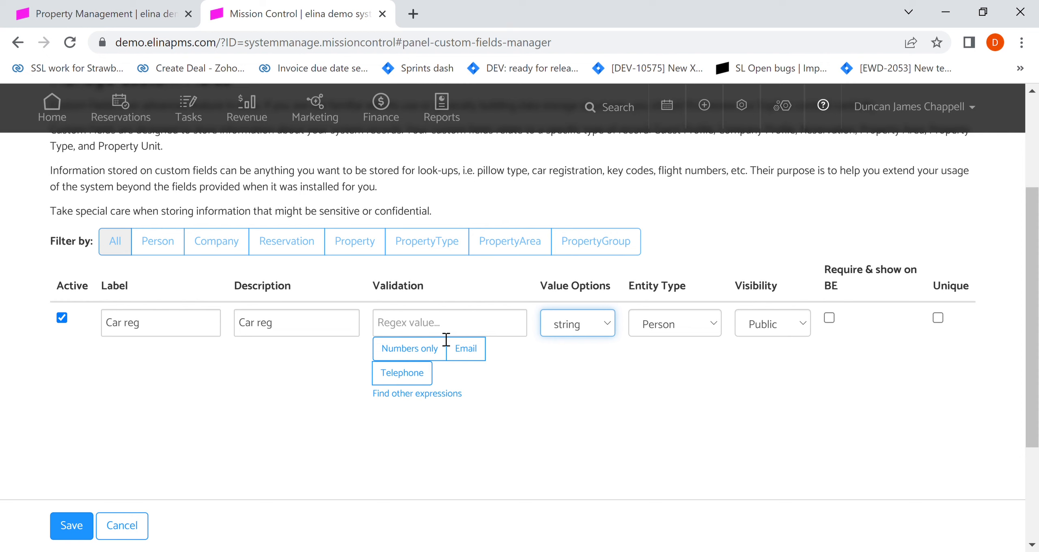
{"action": "mouse_move", "coordinate": [578, 350]}
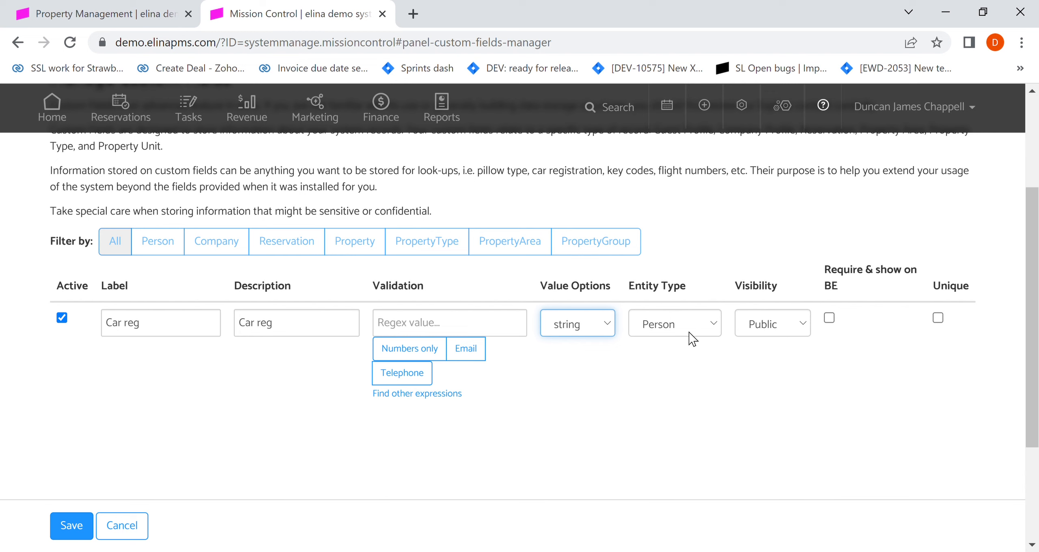
- Set the Car reg field's entity type to Reservation, keeping public visibility
{"action": "left_click", "coordinate": [673, 323]}
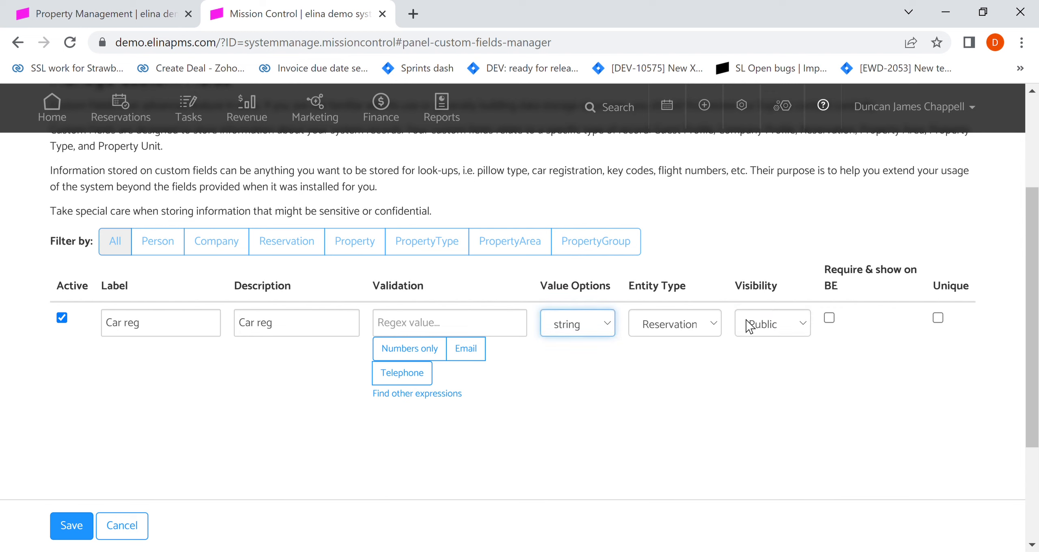
{"action": "left_click", "coordinate": [770, 323]}
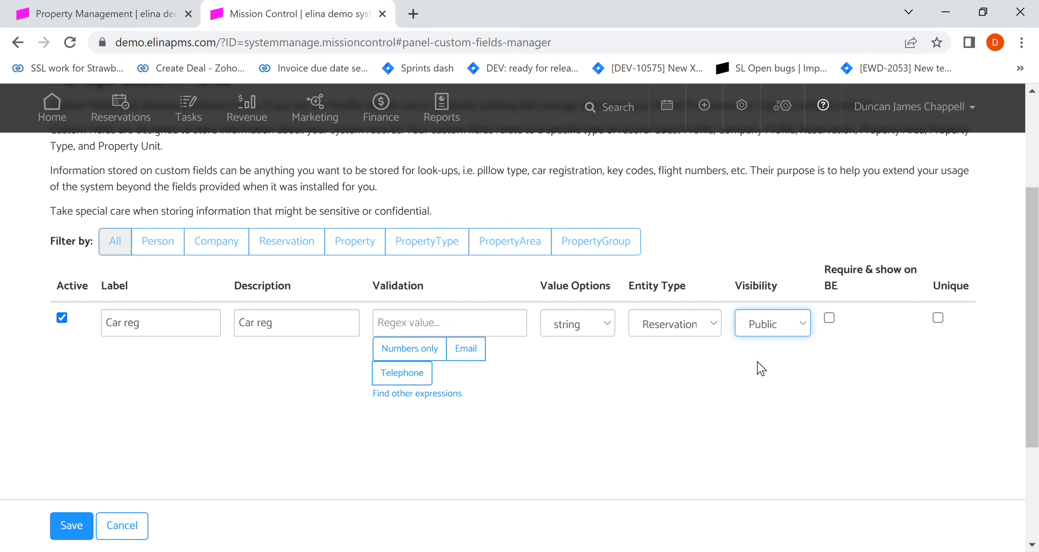
{"action": "mouse_move", "coordinate": [816, 363]}
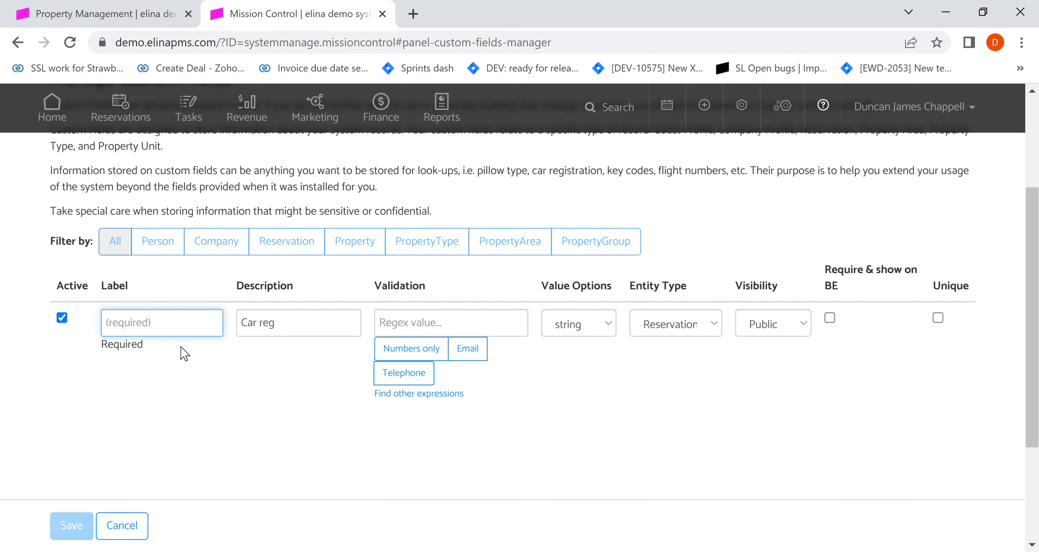
- Label and describe the draft custom field 'Floor'
{"action": "type", "text": "Dea"}
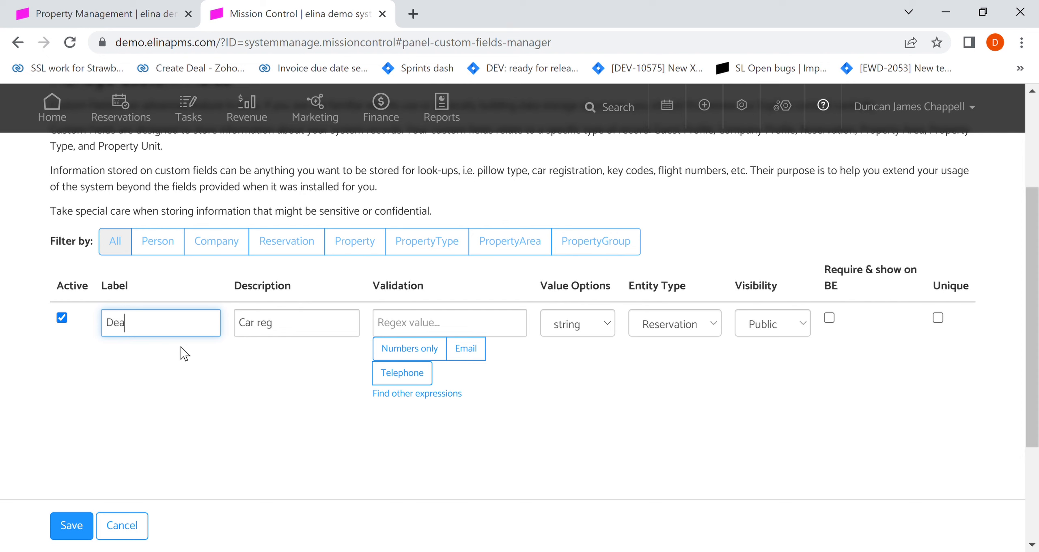
{"action": "type", "text": "Dietary prefere"}
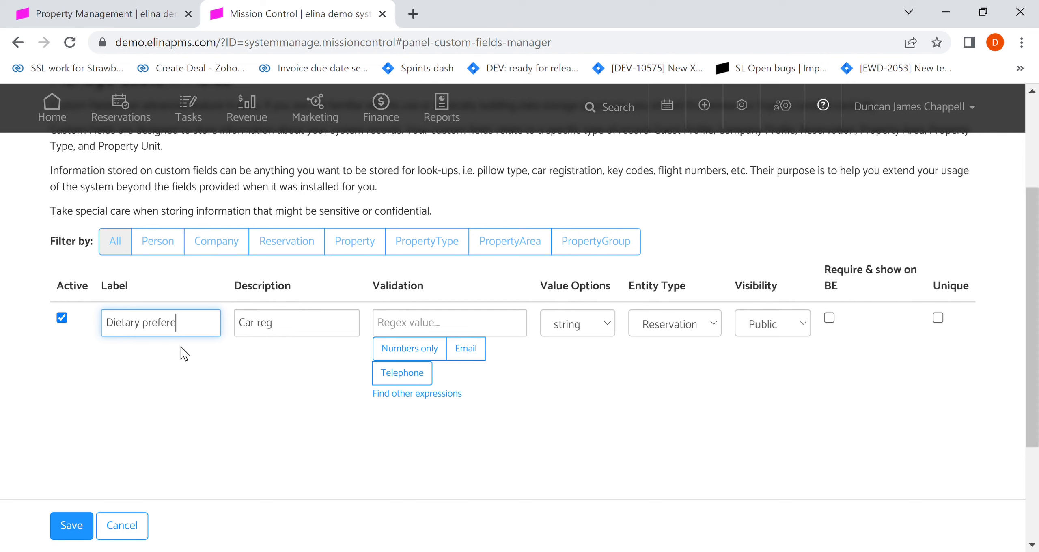
{"action": "double_click", "coordinate": [162, 324]}
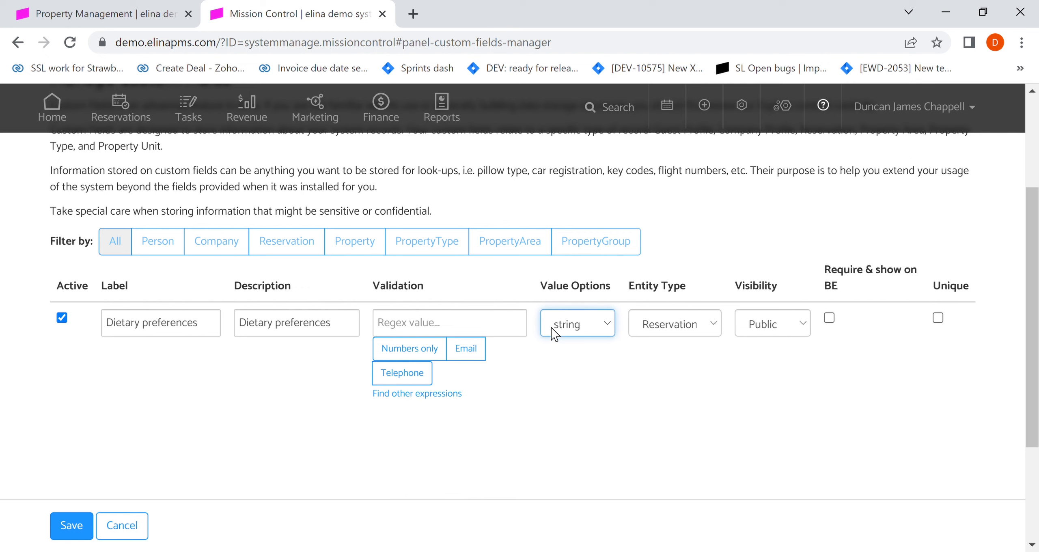
{"action": "mouse_move", "coordinate": [572, 363]}
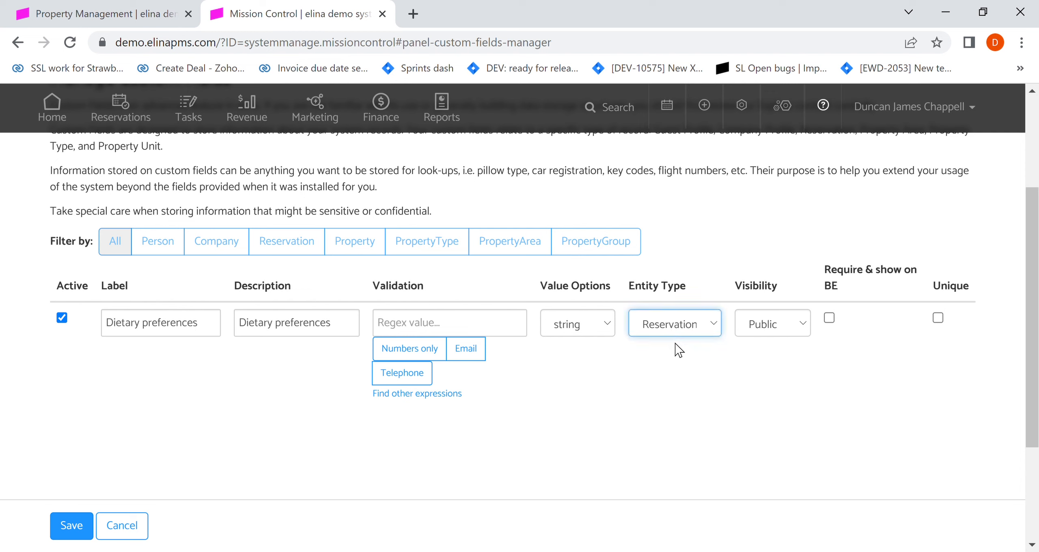
{"action": "mouse_move", "coordinate": [665, 391]}
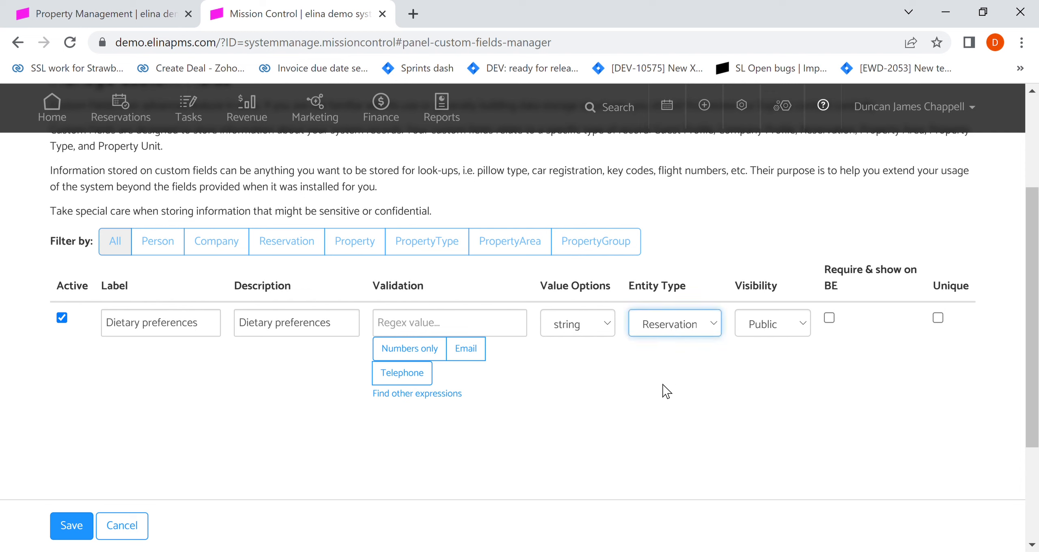
{"action": "mouse_move", "coordinate": [784, 386]}
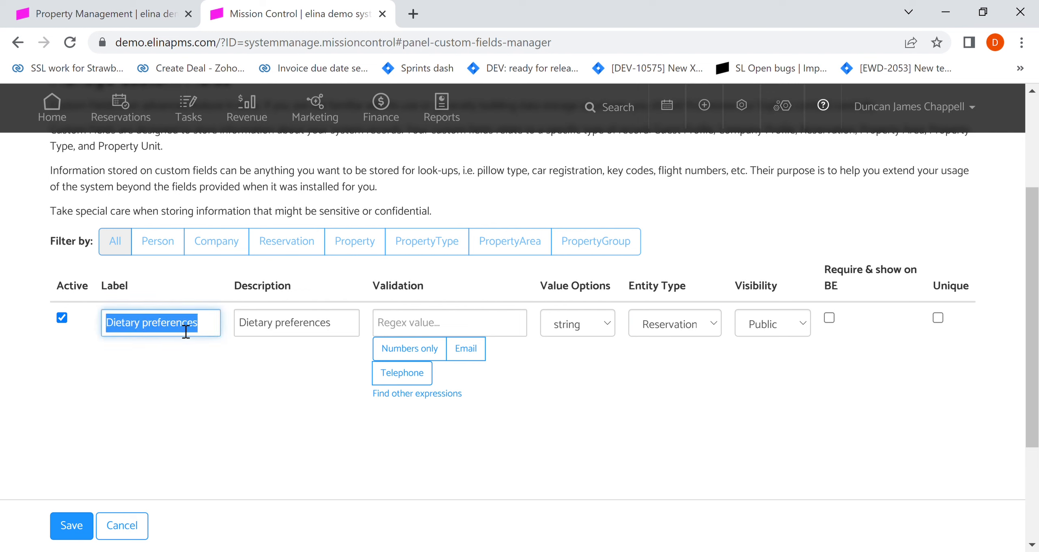
{"action": "type", "text": "Floor"}
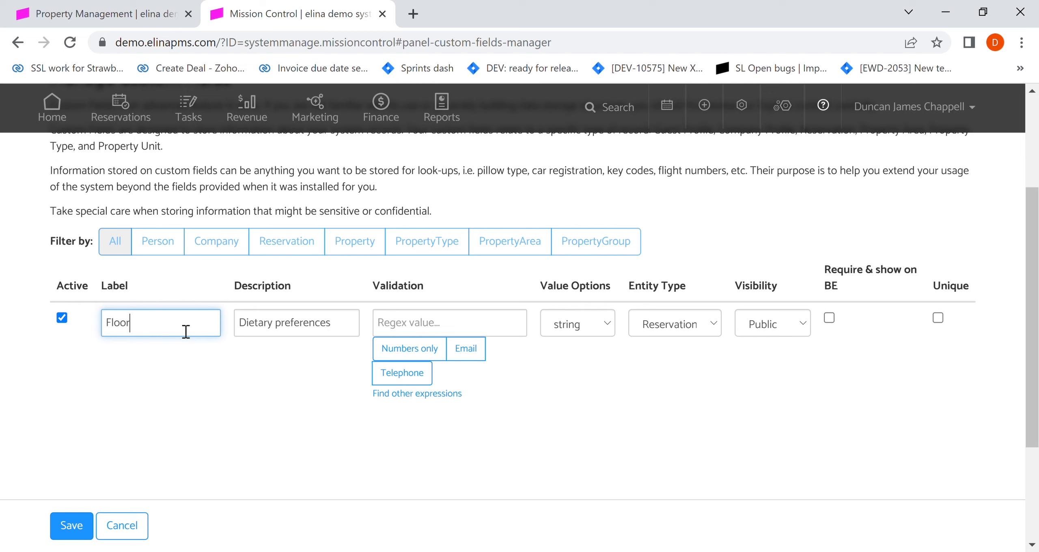
{"action": "double_click", "coordinate": [306, 323]}
{"action": "type", "text": "Floor"}
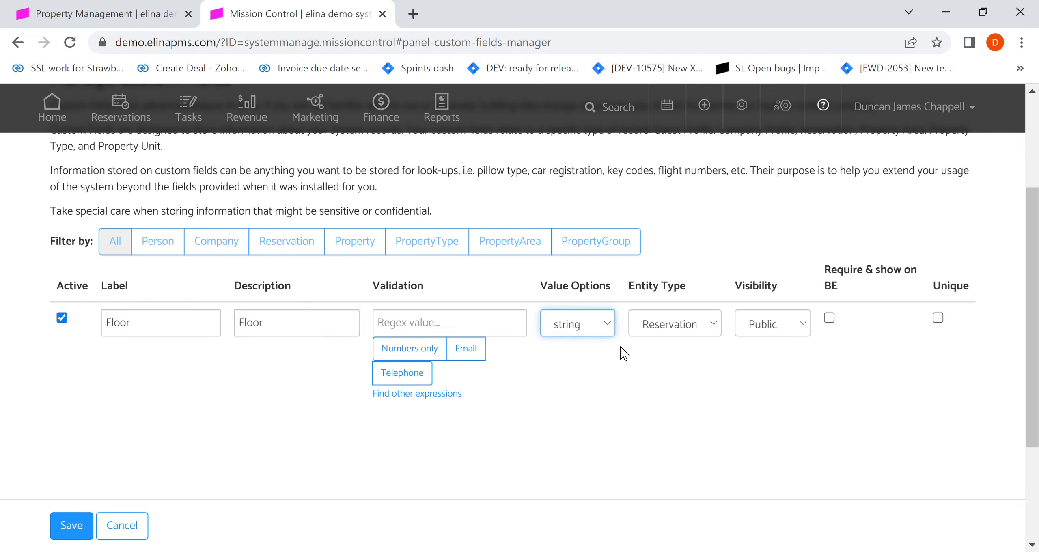
{"action": "mouse_move", "coordinate": [649, 342]}
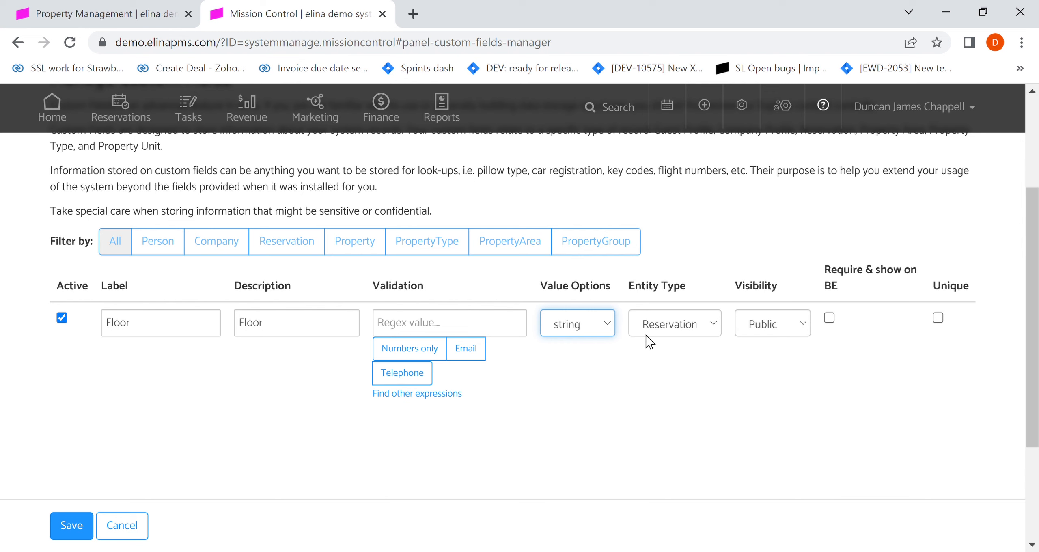
- Attach the Floor field to Property records with Internal visibility
{"action": "left_click", "coordinate": [674, 323]}
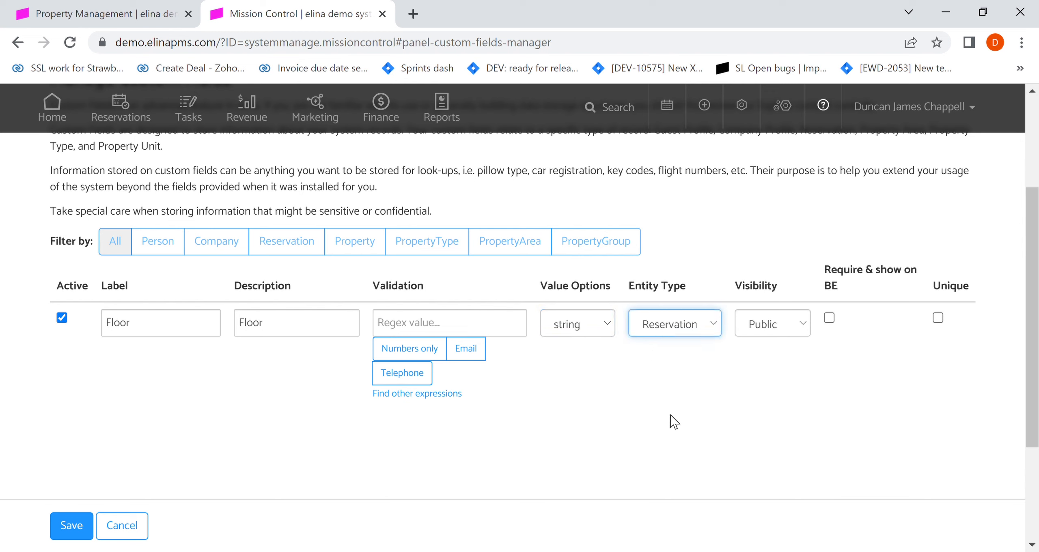
{"action": "mouse_move", "coordinate": [670, 423]}
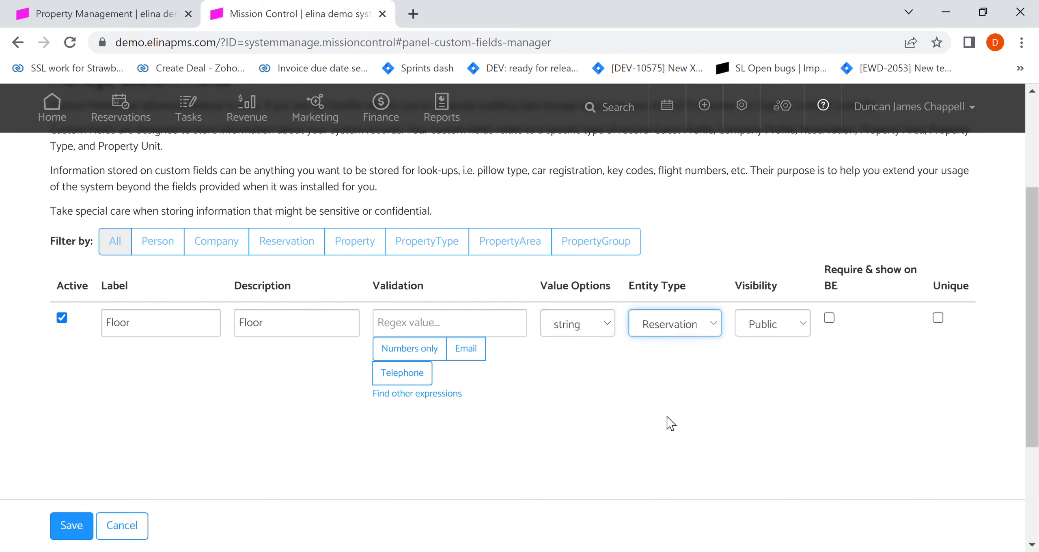
{"action": "left_click", "coordinate": [674, 324]}
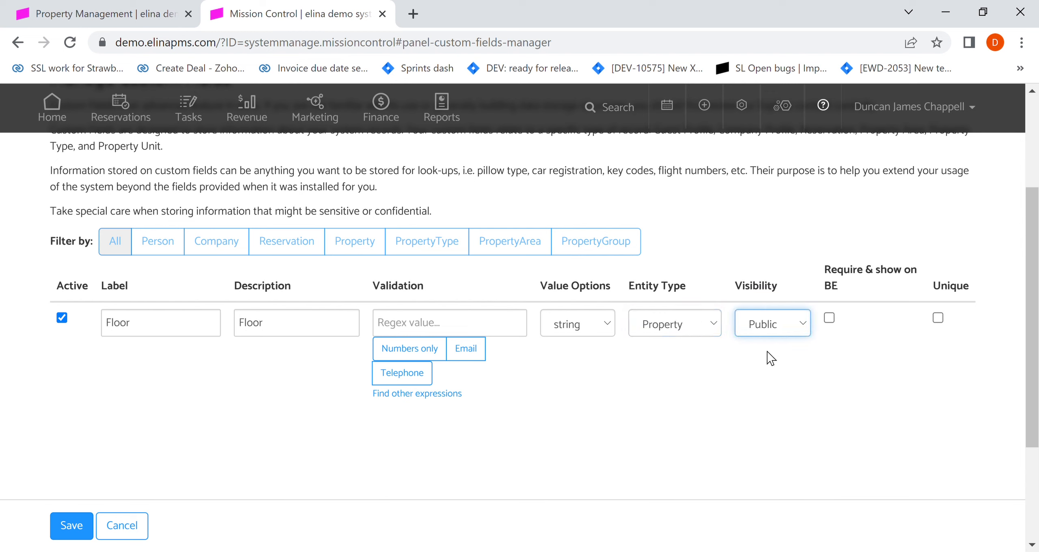
{"action": "left_click", "coordinate": [772, 324]}
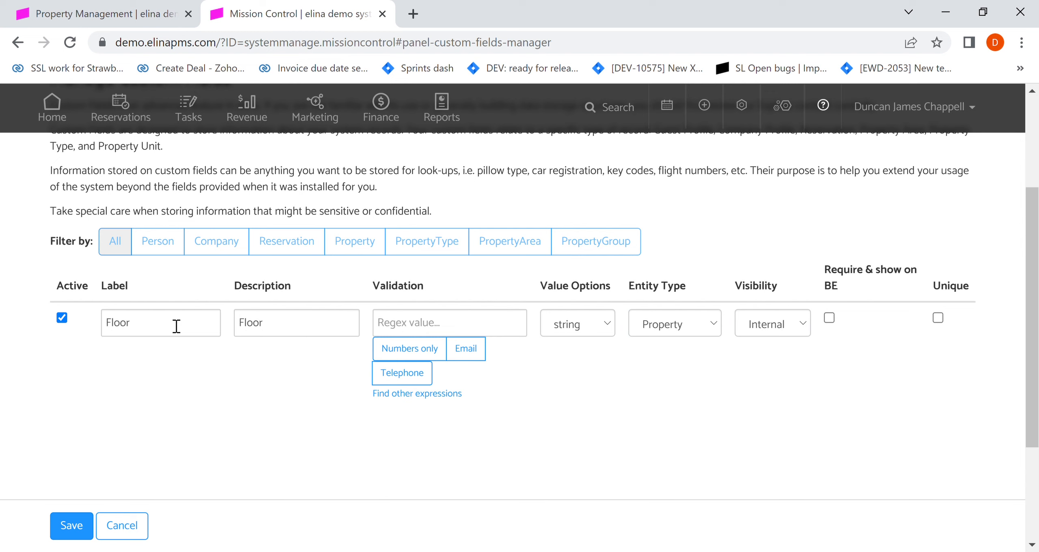
{"action": "double_click", "coordinate": [117, 323]}
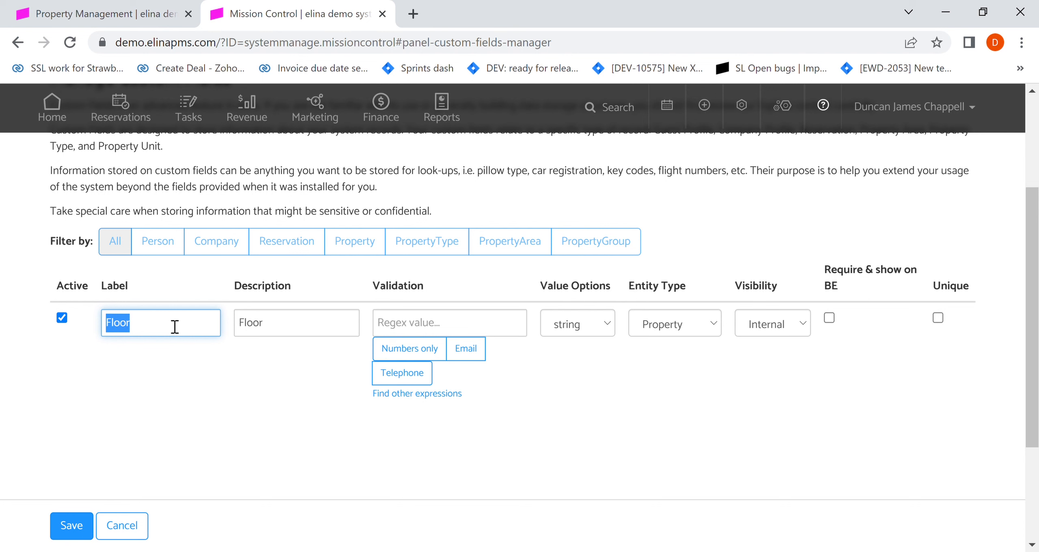
{"action": "mouse_move", "coordinate": [233, 358]}
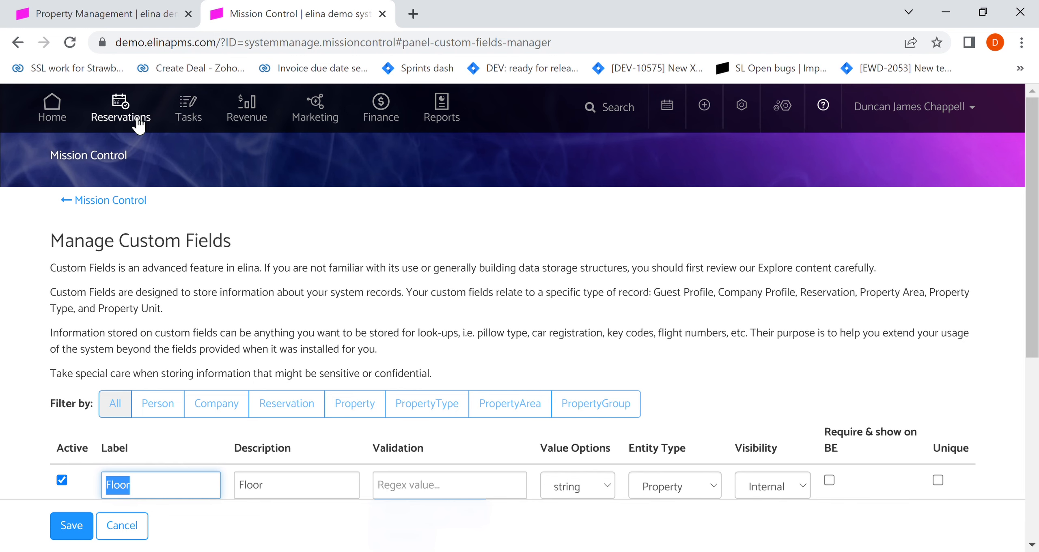
{"action": "mouse_move", "coordinate": [657, 111]}
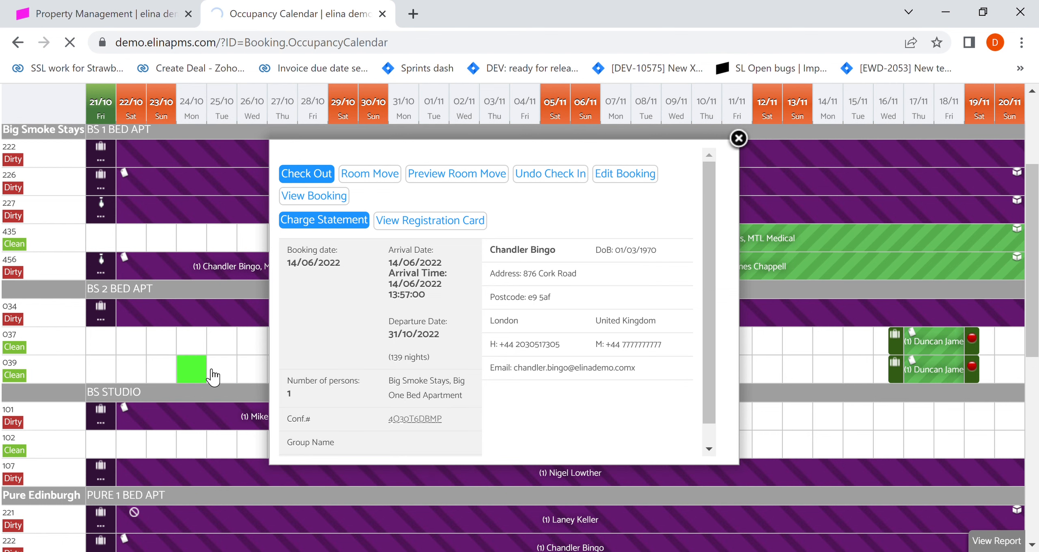
{"action": "left_click", "coordinate": [625, 174]}
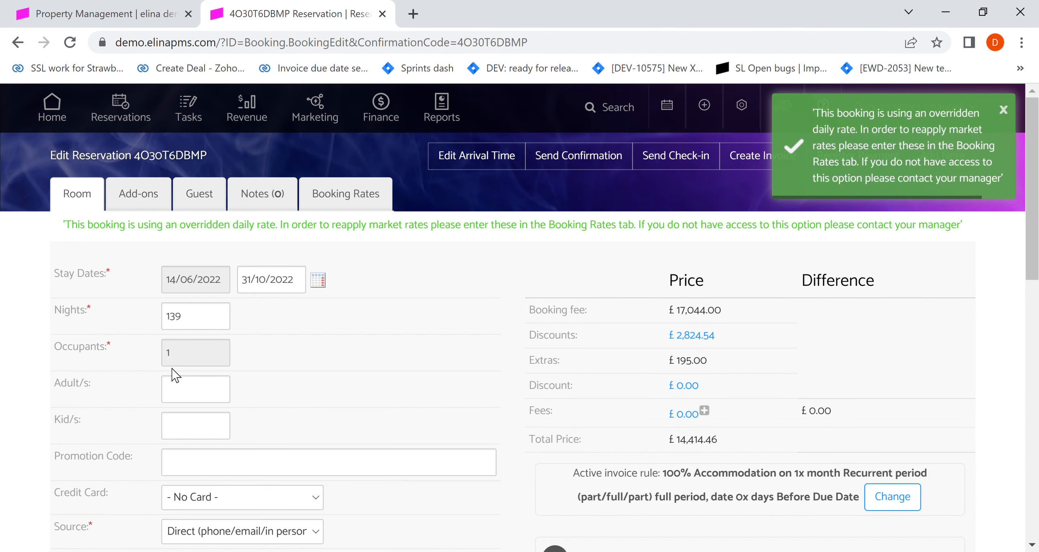
- In the reservation's More details, tick daily housekeeping and less towels and set bed type Double
{"action": "scroll", "scroll_direction": "down", "scroll_amount": 3}
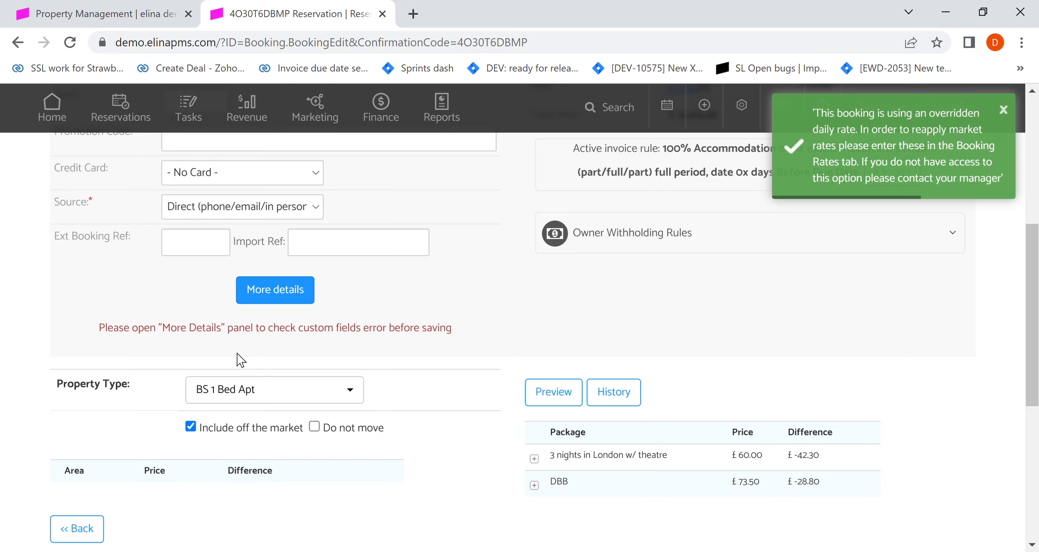
{"action": "left_click", "coordinate": [275, 290]}
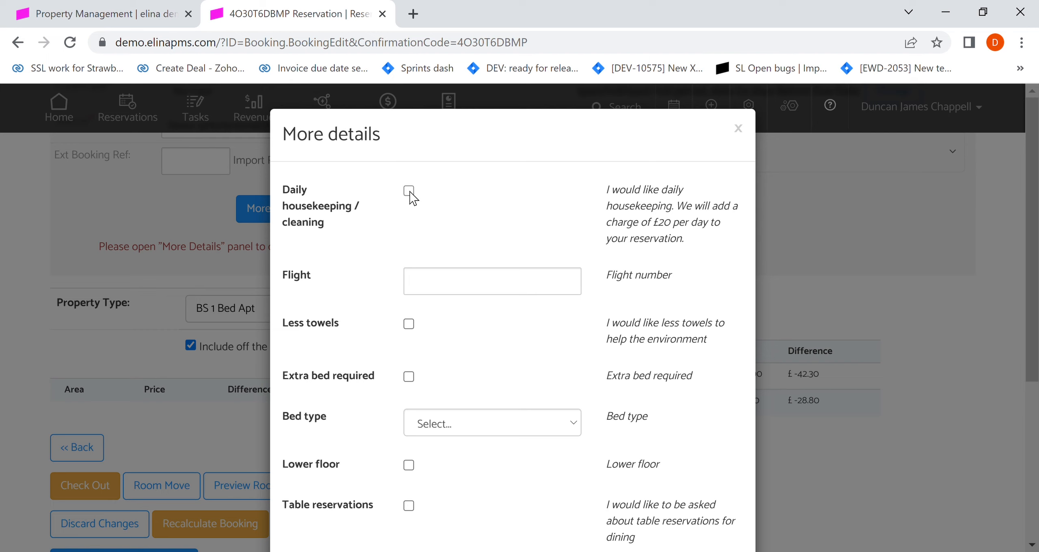
{"action": "left_click", "coordinate": [409, 193]}
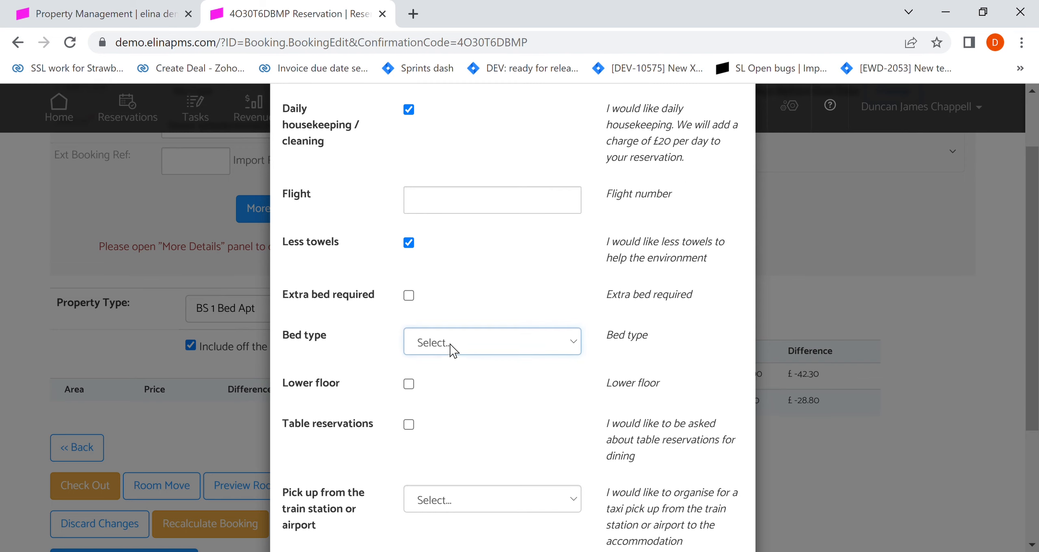
{"action": "left_click", "coordinate": [492, 341]}
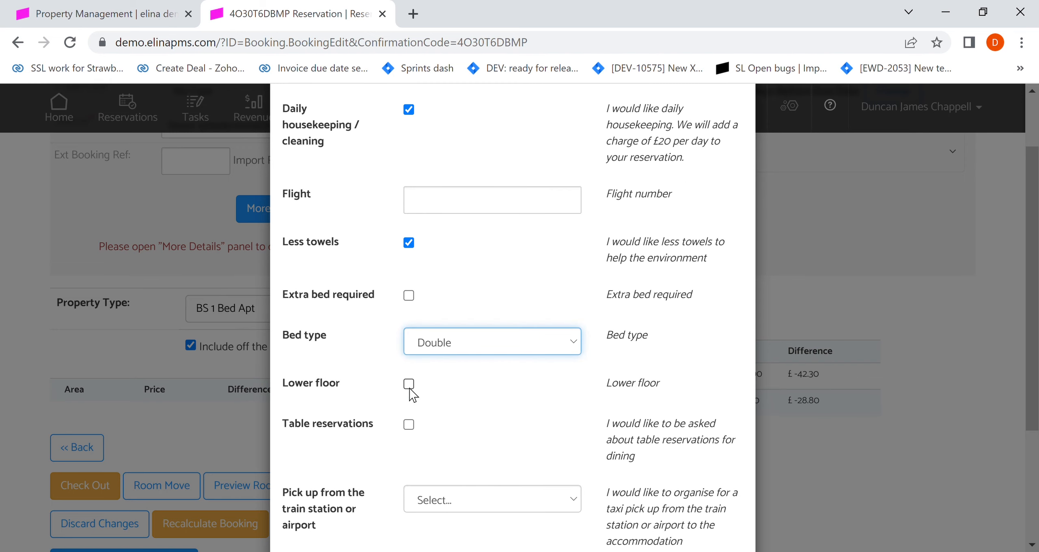
- Choose airport pickup Yes and Vegan diet, then save the additional details
{"action": "scroll", "scroll_direction": "down", "scroll_amount": 3}
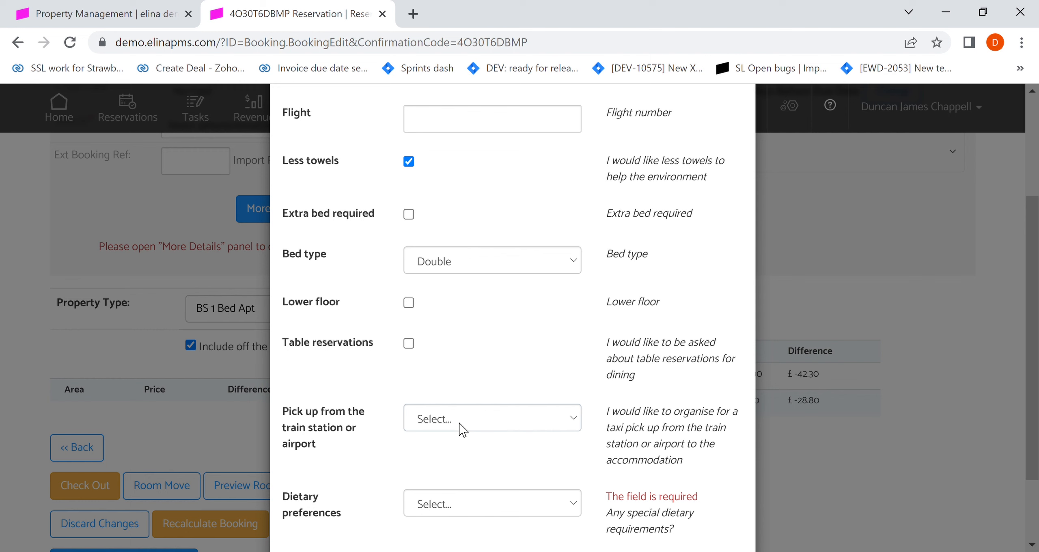
{"action": "left_click", "coordinate": [492, 417]}
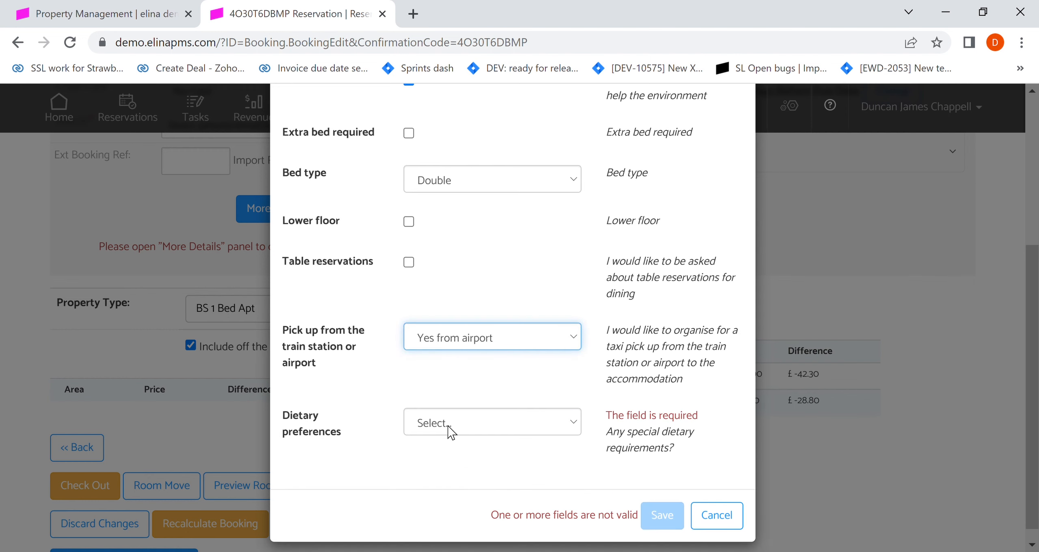
{"action": "left_click", "coordinate": [492, 422]}
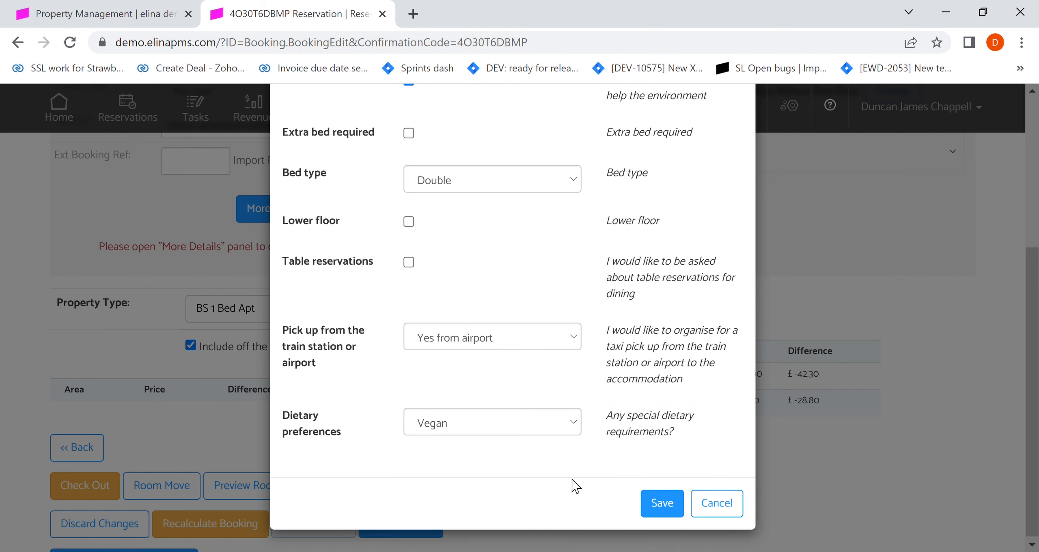
{"action": "left_click", "coordinate": [661, 504]}
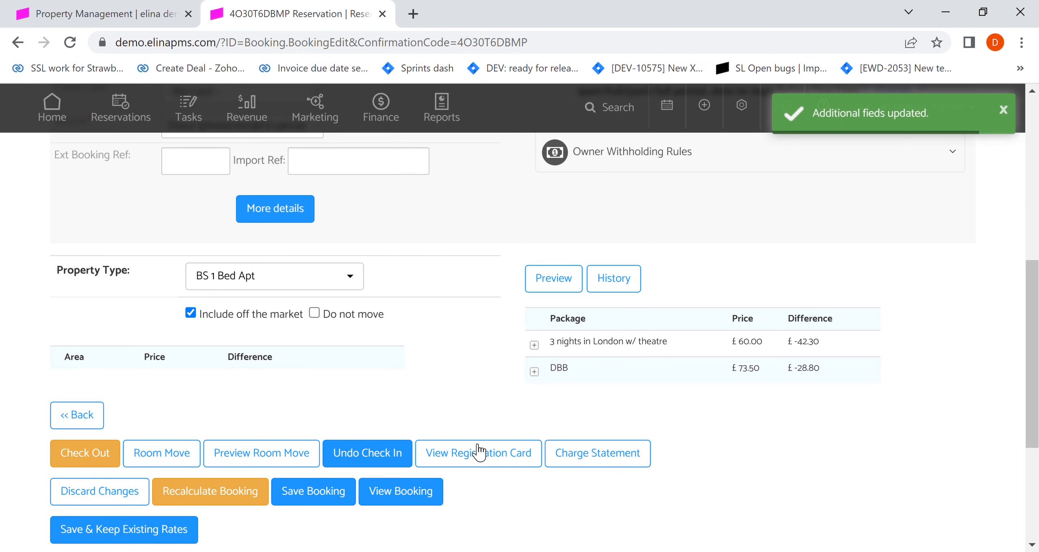
{"action": "left_click", "coordinate": [477, 453]}
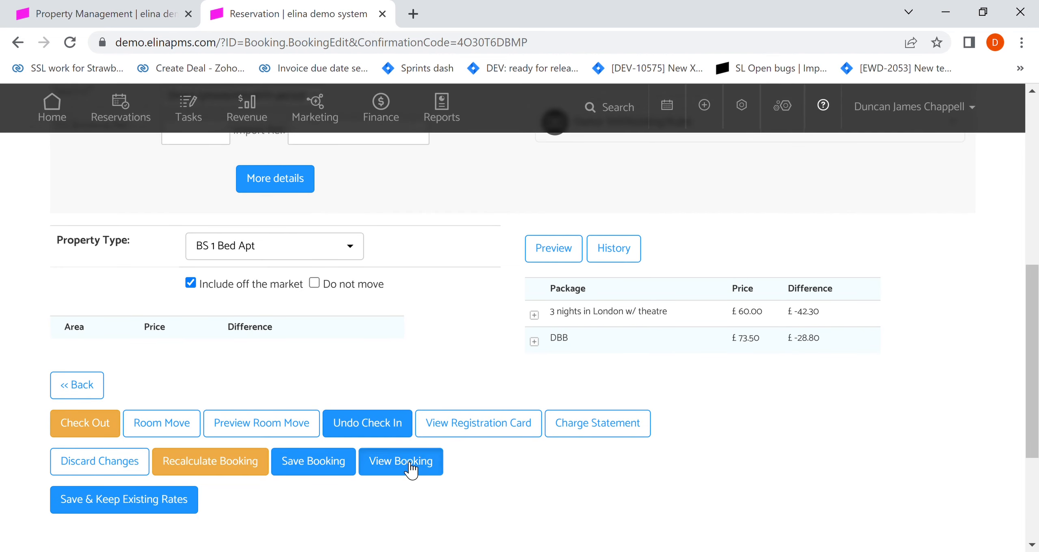
{"action": "left_click", "coordinate": [401, 461]}
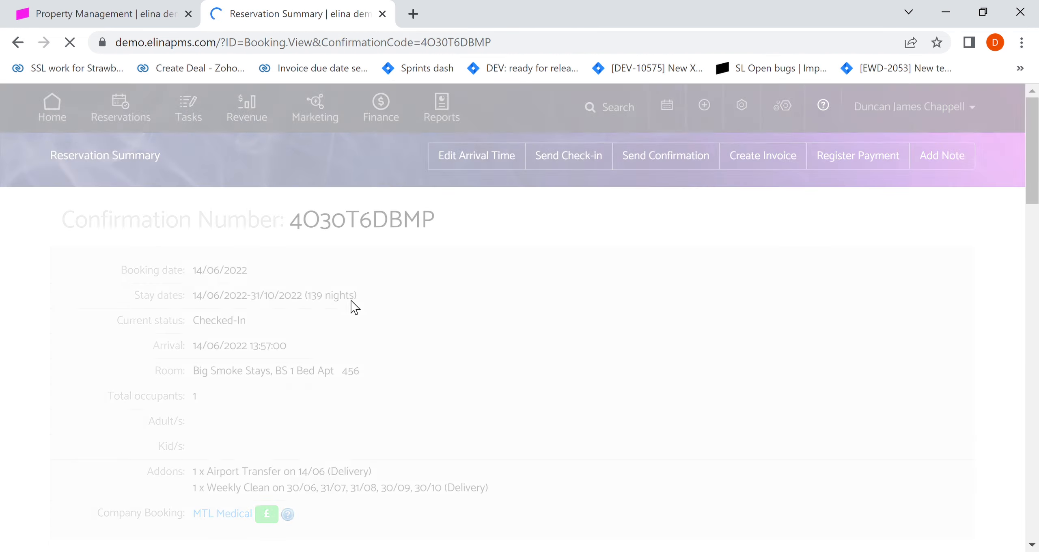
{"action": "scroll", "scroll_direction": "down", "scroll_amount": 3}
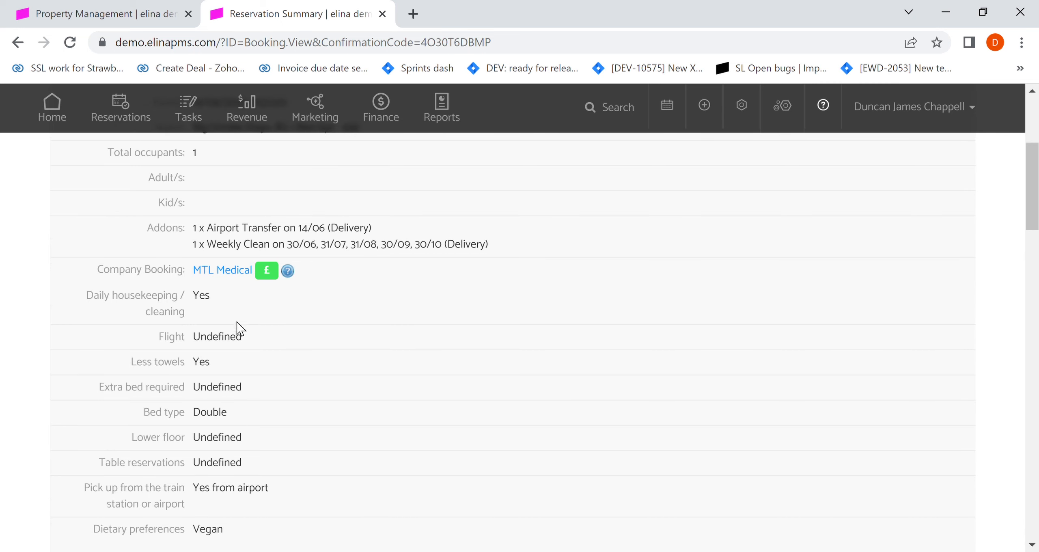
{"action": "mouse_move", "coordinate": [233, 316]}
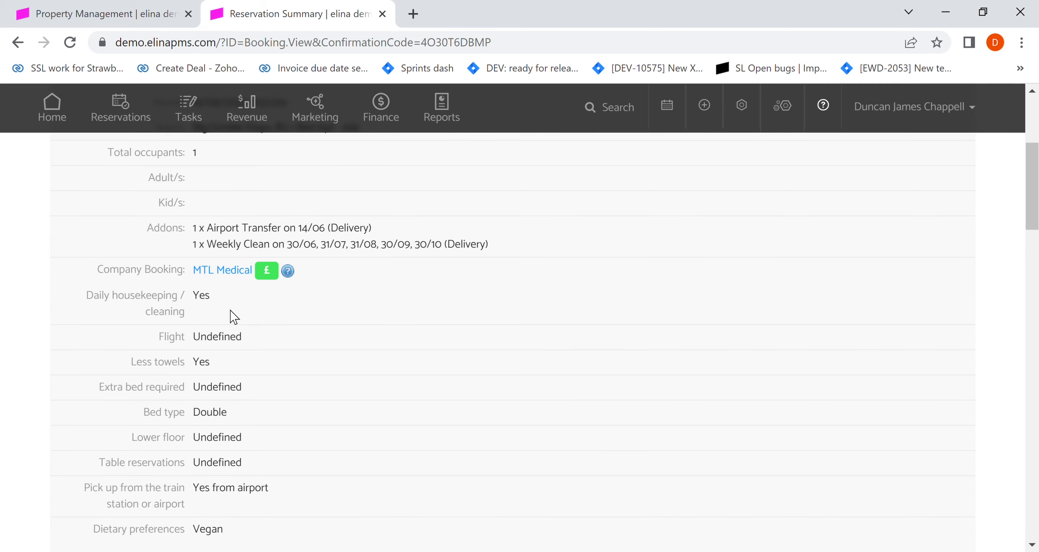
{"action": "scroll", "scroll_direction": "down", "scroll_amount": 3}
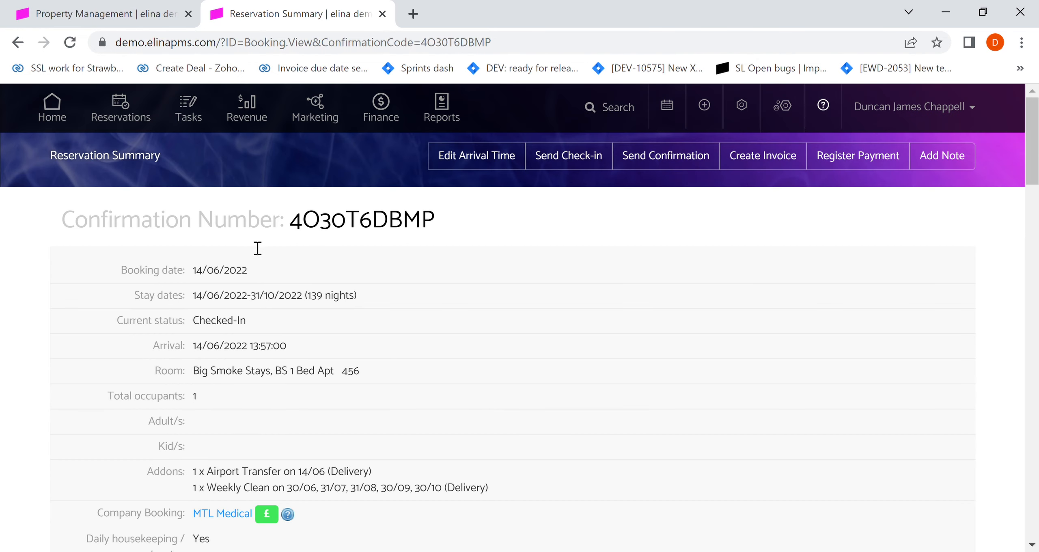
{"action": "scroll", "scroll_direction": "down", "scroll_amount": 3}
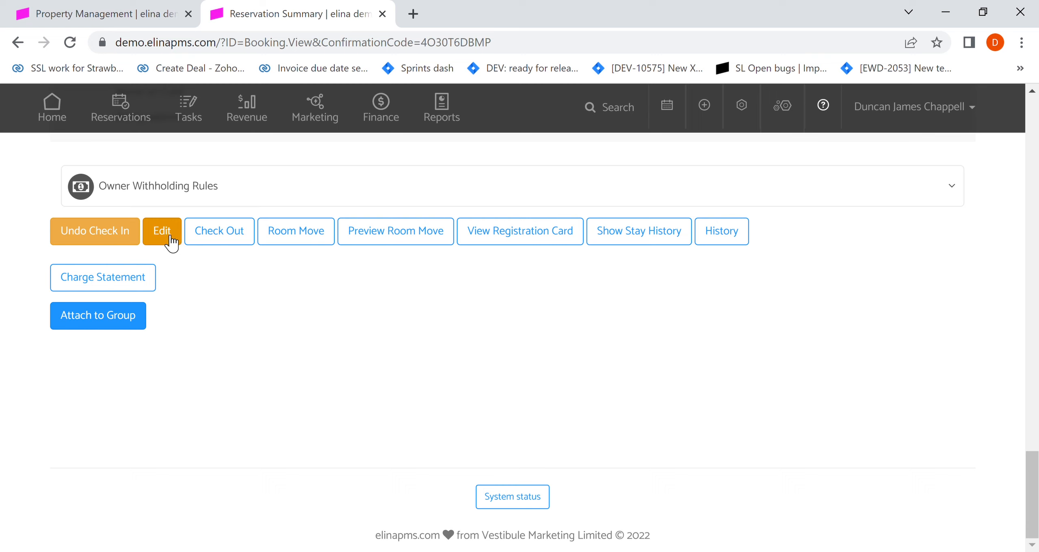
- Set the guest's traveller type to Business with VIP ticked and save the reservation fields
{"action": "left_click", "coordinate": [161, 232]}
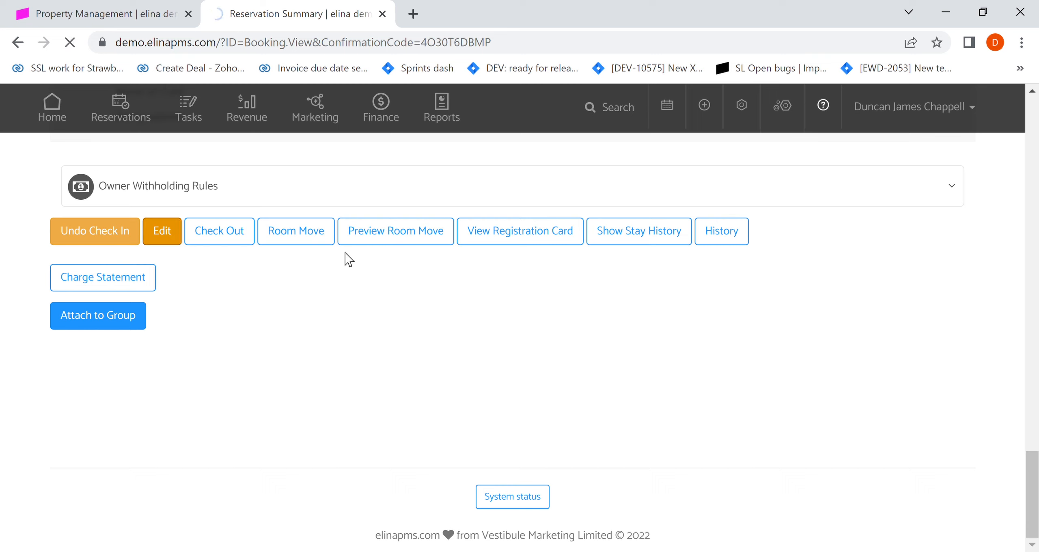
{"action": "left_click", "coordinate": [162, 232]}
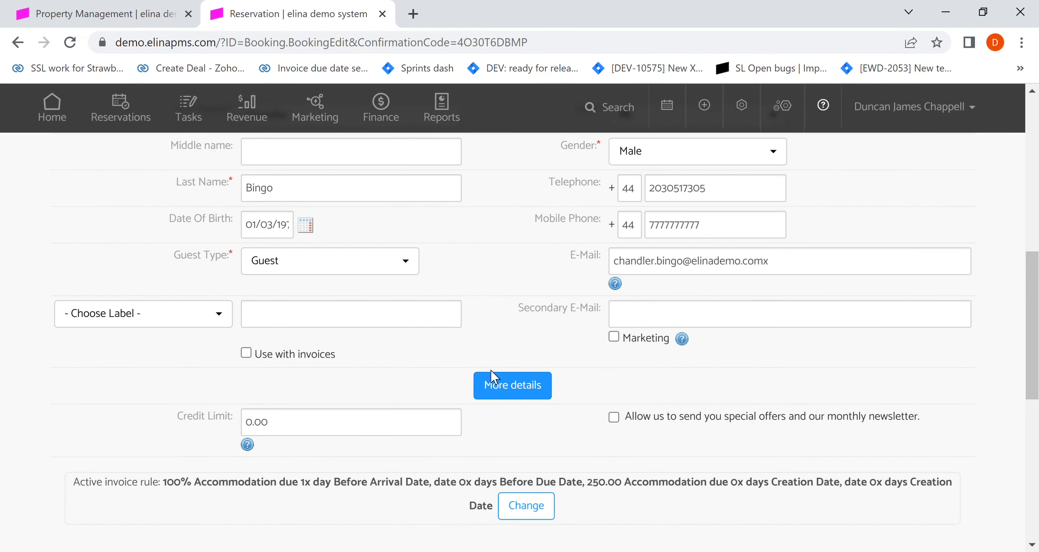
{"action": "left_click", "coordinate": [511, 385]}
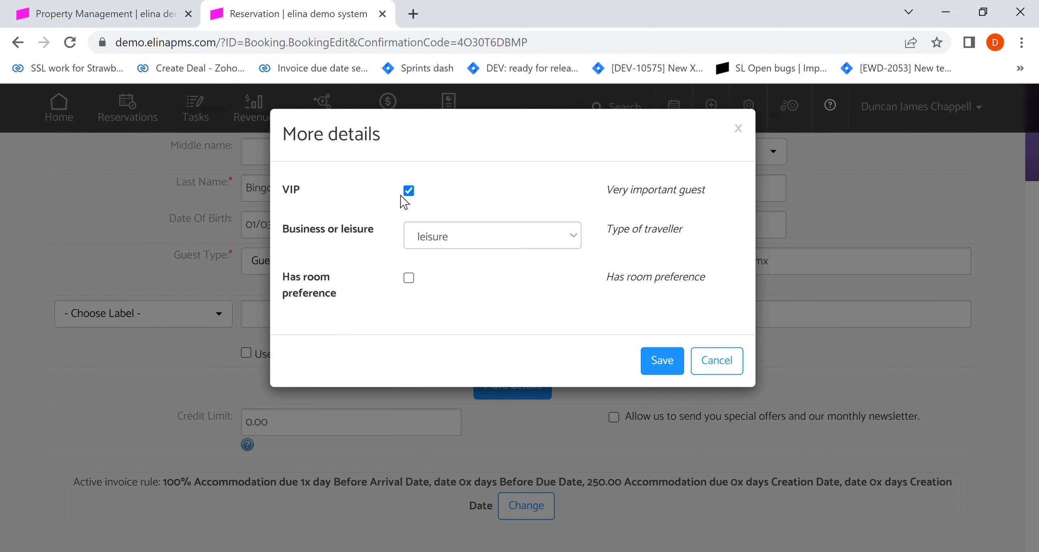
{"action": "left_click", "coordinate": [492, 236]}
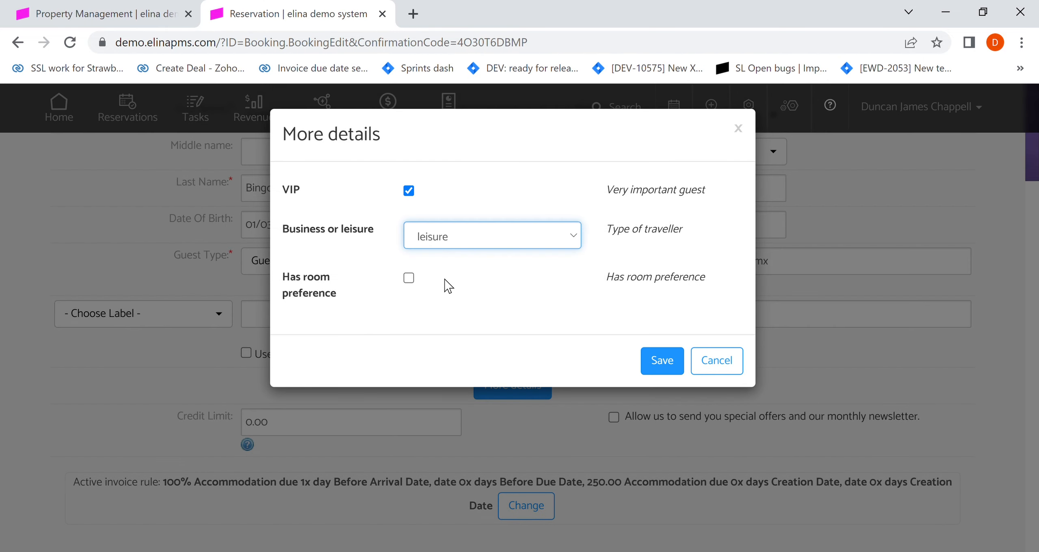
{"action": "left_click", "coordinate": [492, 235]}
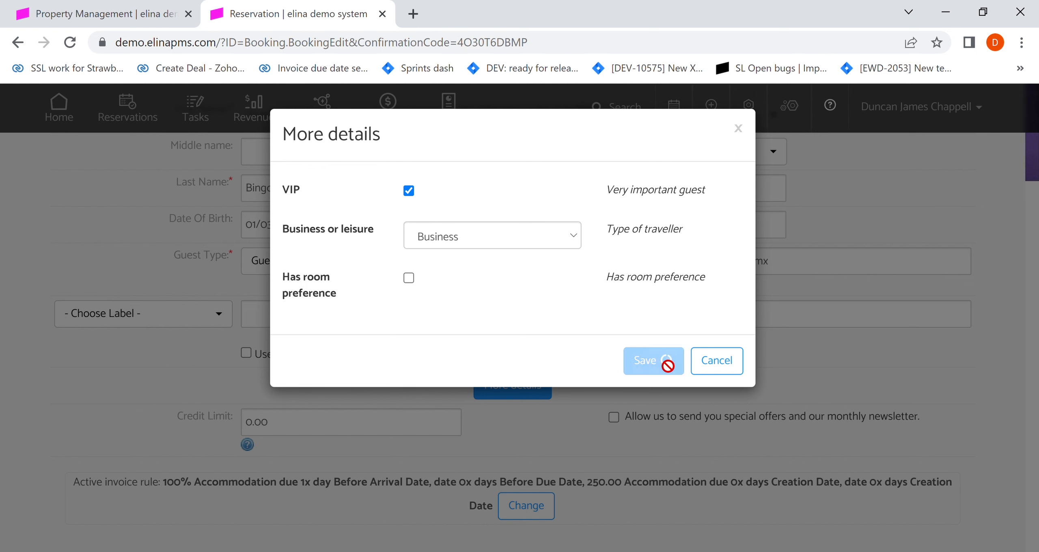
{"action": "left_click", "coordinate": [652, 360]}
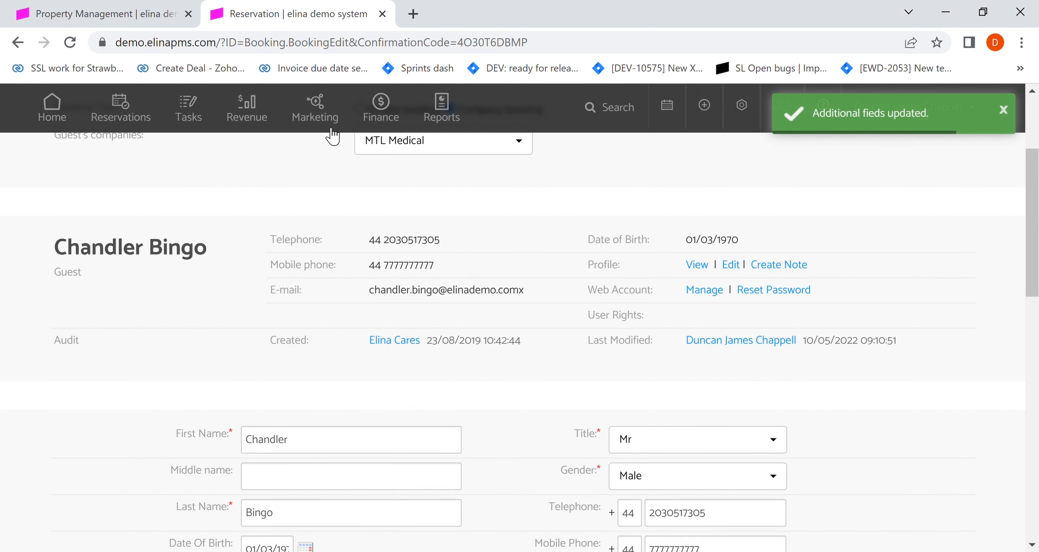
{"action": "left_click", "coordinate": [315, 107]}
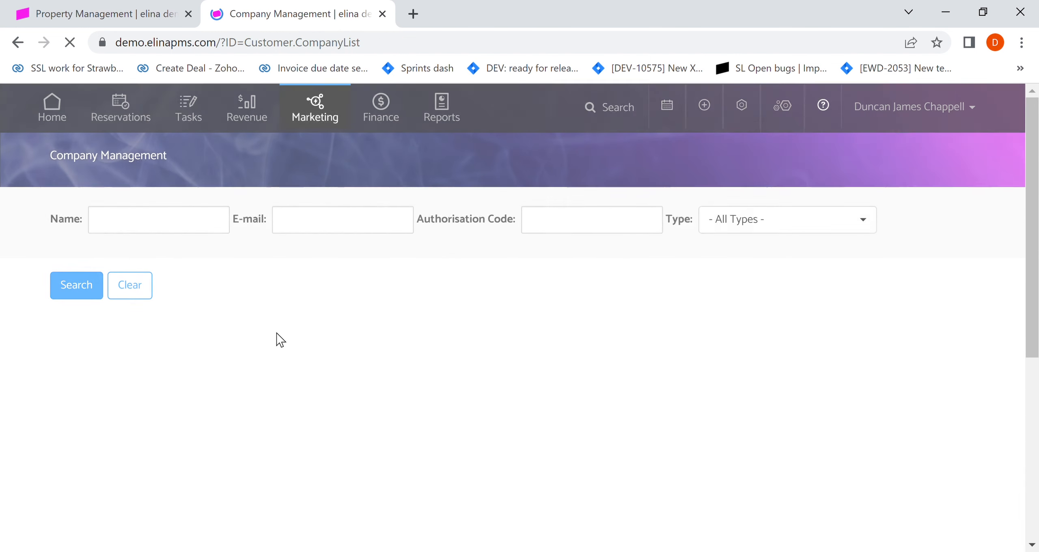
- Search companies for 'mtl' and open the MTL Medical company record
{"action": "type", "text": "mtl"}
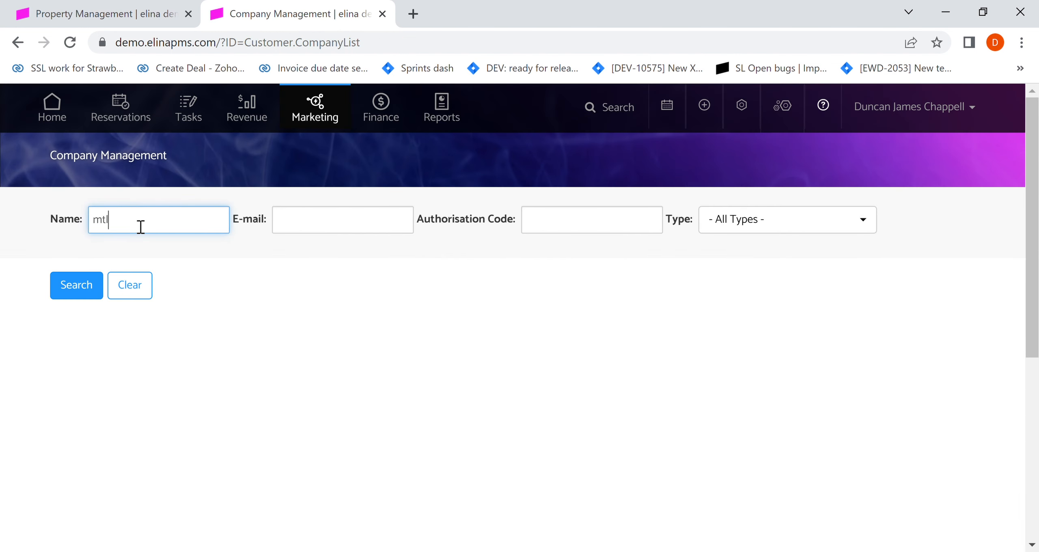
{"action": "left_click", "coordinate": [76, 285]}
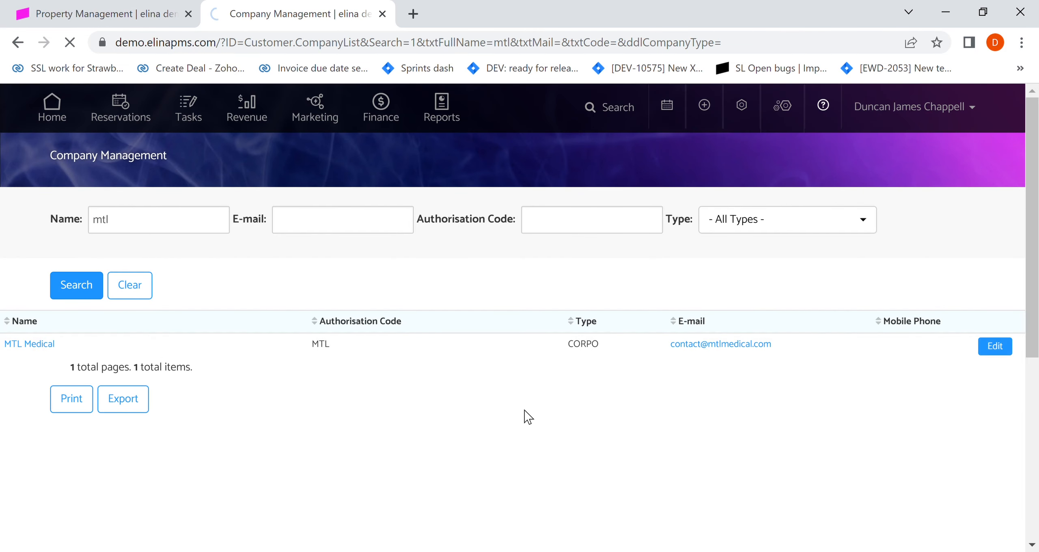
{"action": "left_click", "coordinate": [993, 346]}
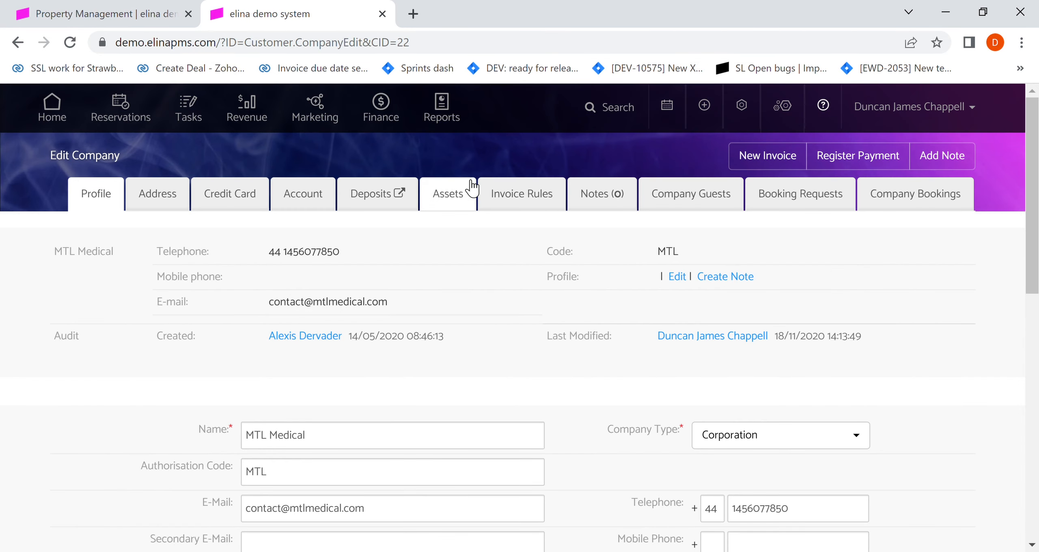
{"action": "scroll", "scroll_direction": "down", "scroll_amount": 3}
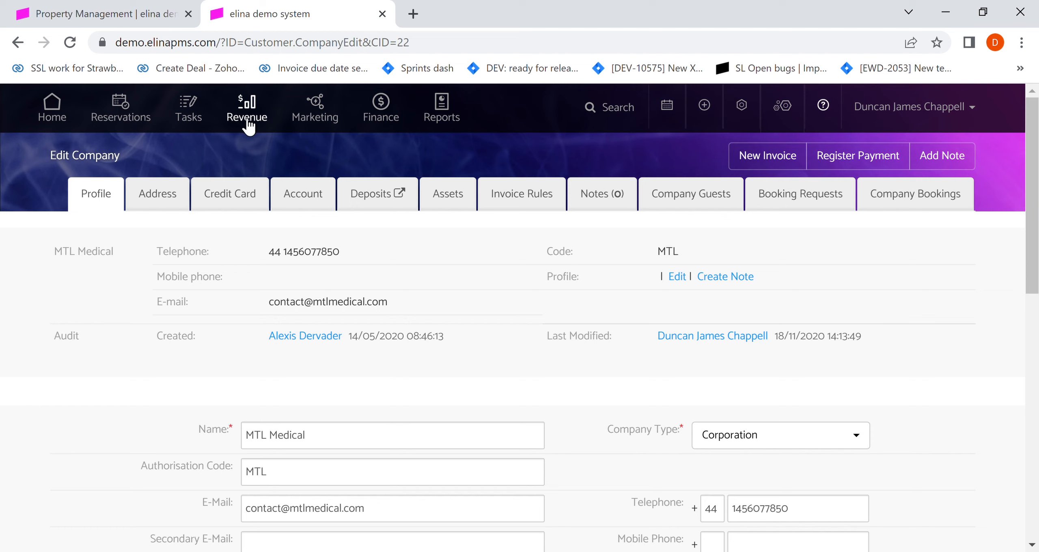
{"action": "mouse_move", "coordinate": [315, 116]}
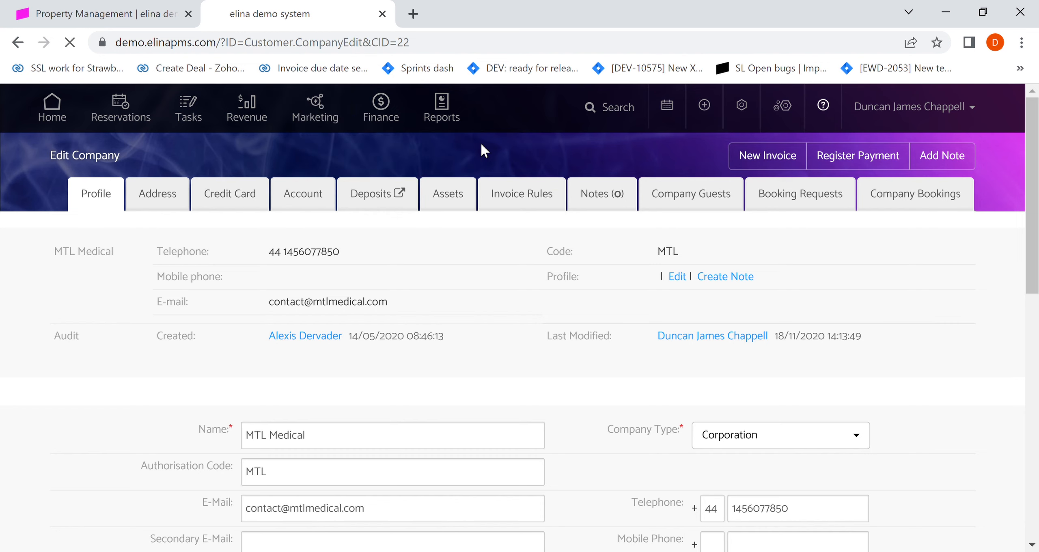
- In Properties Management, expand Big Smoke Stays and view The Ambience Hotel's More info fields
{"action": "left_click", "coordinate": [322, 106]}
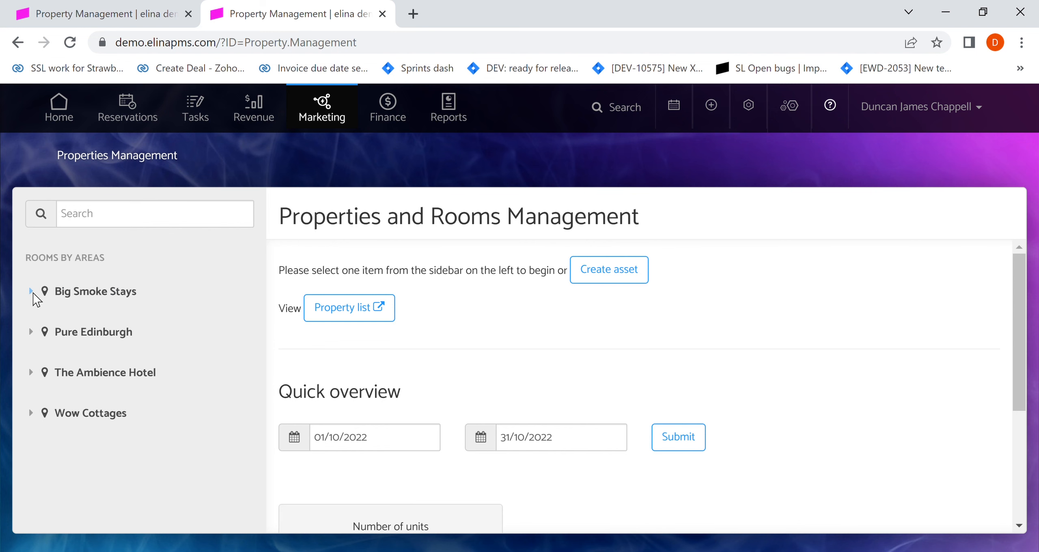
{"action": "left_click", "coordinate": [96, 291]}
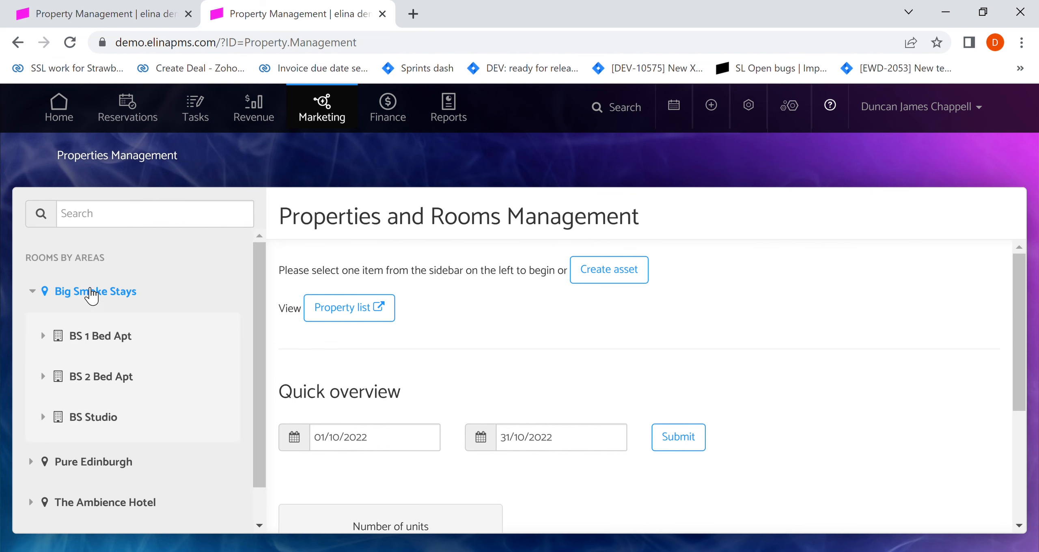
{"action": "left_click", "coordinate": [96, 292]}
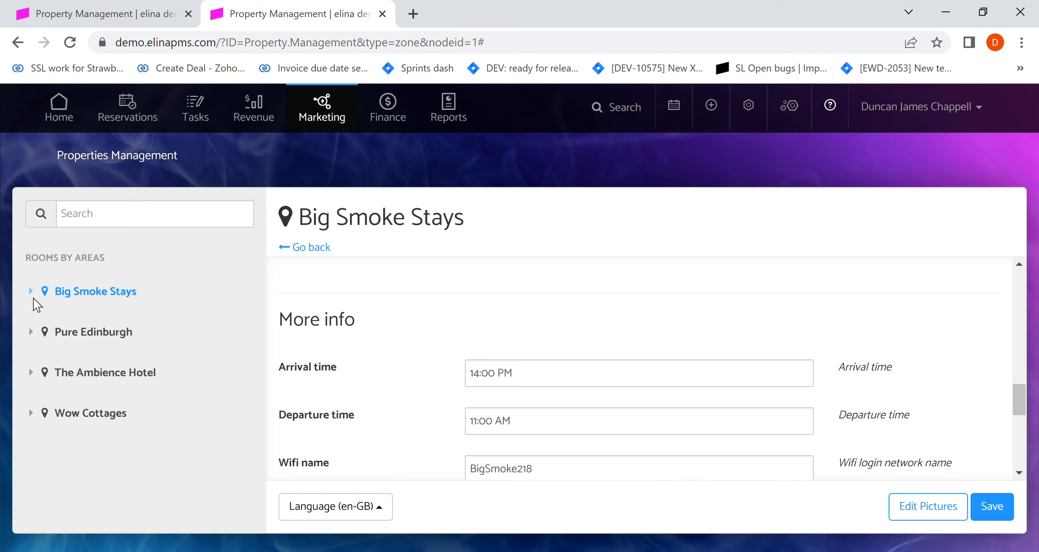
{"action": "left_click", "coordinate": [104, 371]}
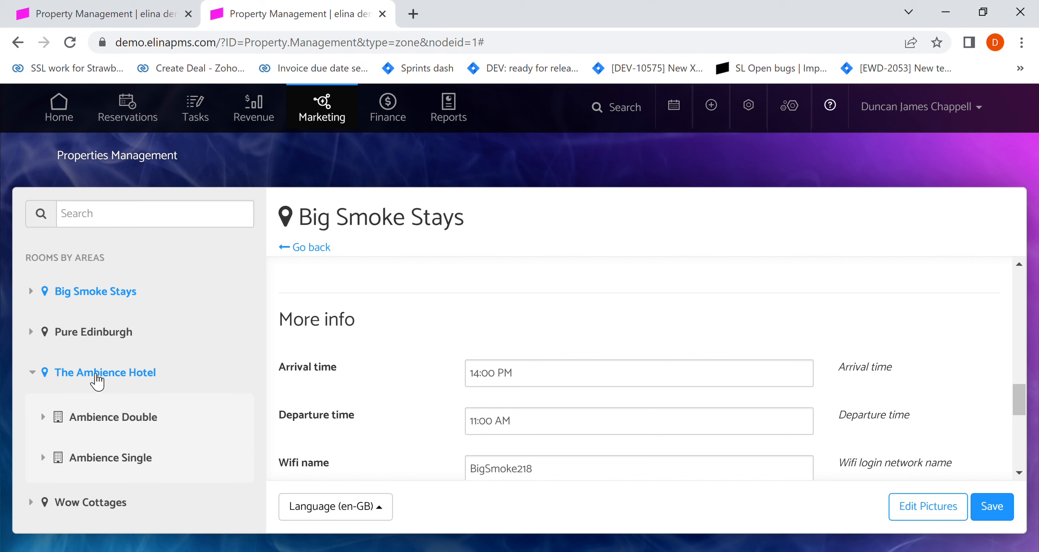
{"action": "left_click", "coordinate": [104, 372]}
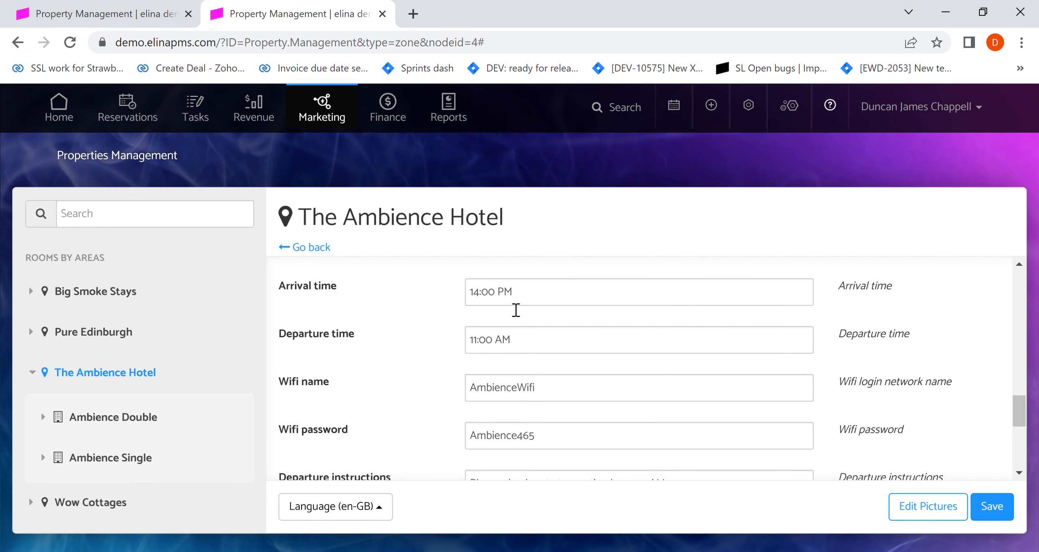
{"action": "scroll", "scroll_direction": "down", "scroll_amount": 3}
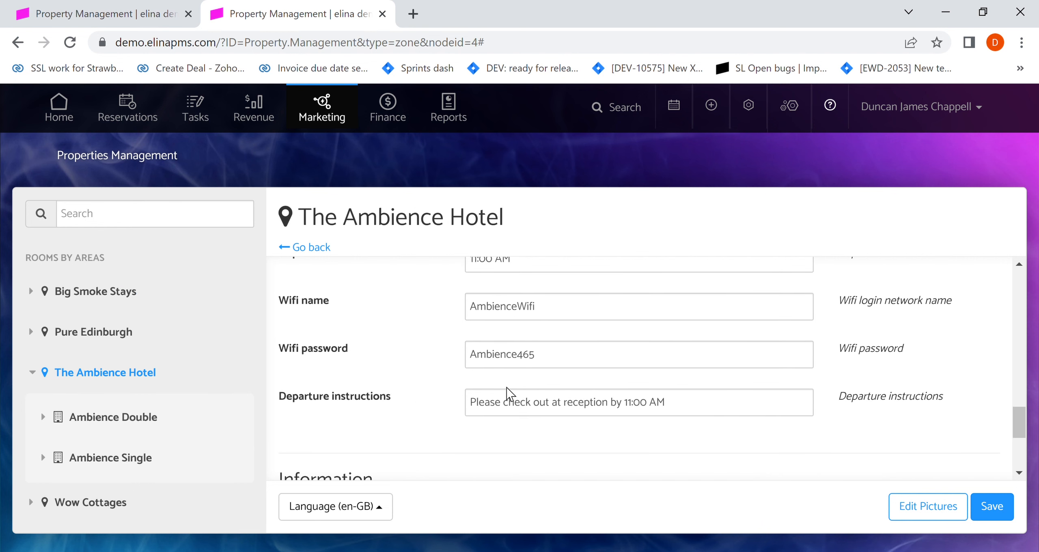
{"action": "mouse_move", "coordinate": [533, 329]}
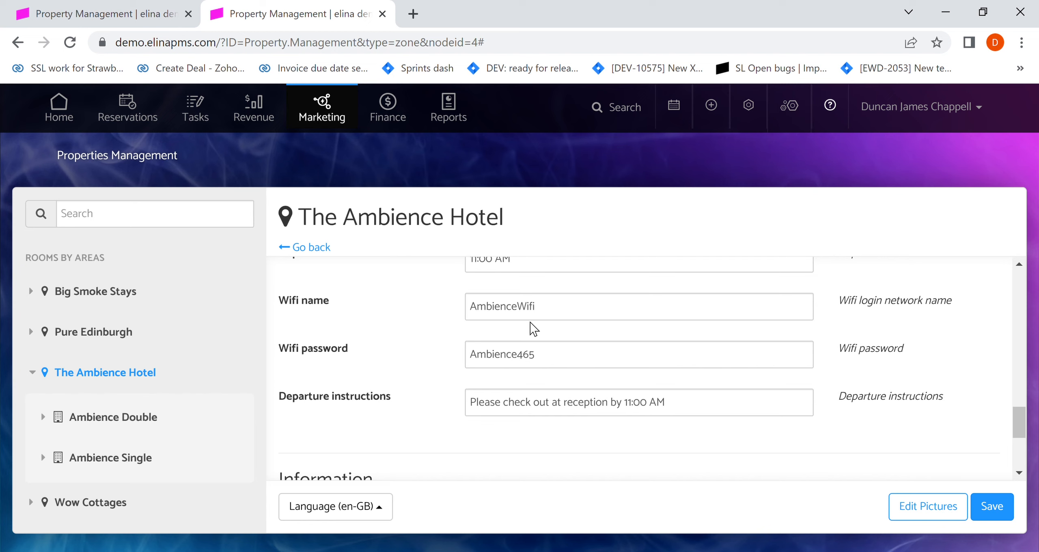
{"action": "mouse_move", "coordinate": [489, 412]}
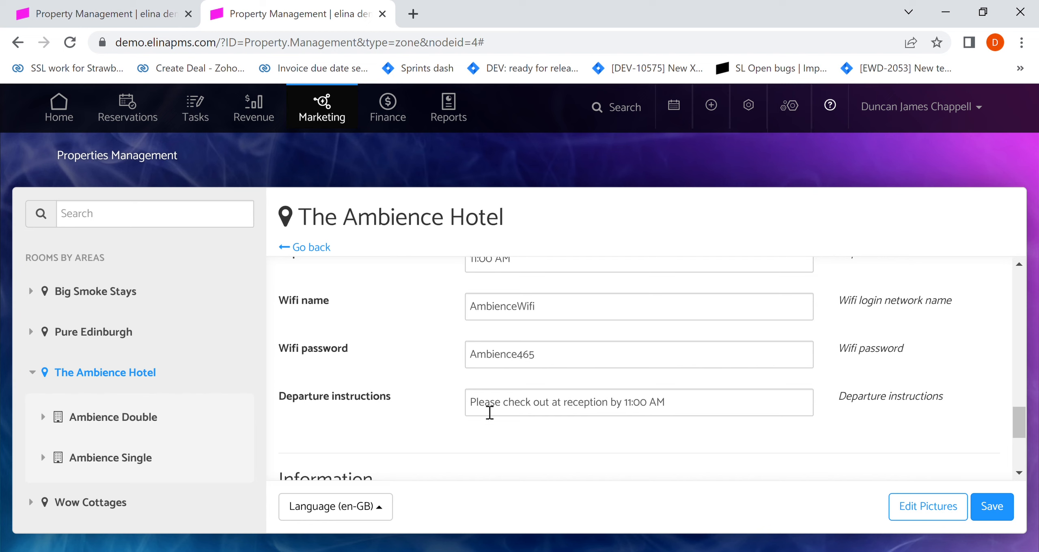
{"action": "scroll", "scroll_direction": "up", "scroll_amount": 3}
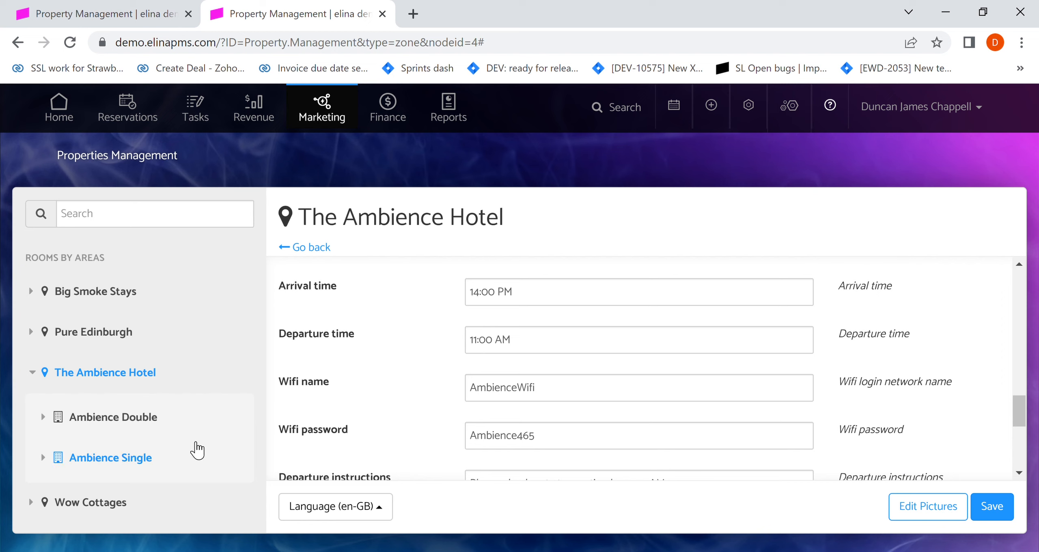
- Show room 01 under Ambience Double with its custom fields: 175 sq ft, 5th floor
{"action": "left_click", "coordinate": [113, 416]}
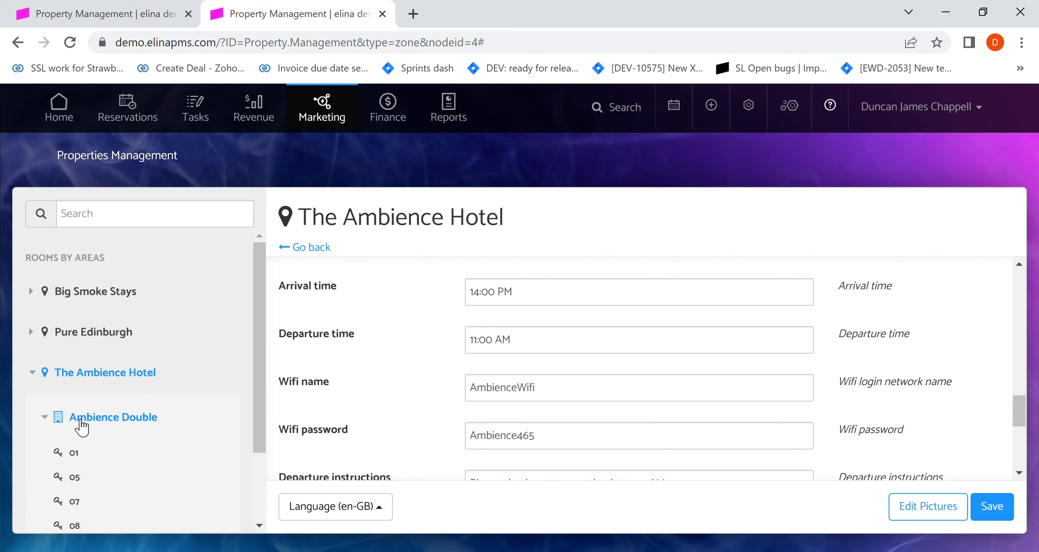
{"action": "left_click", "coordinate": [113, 416]}
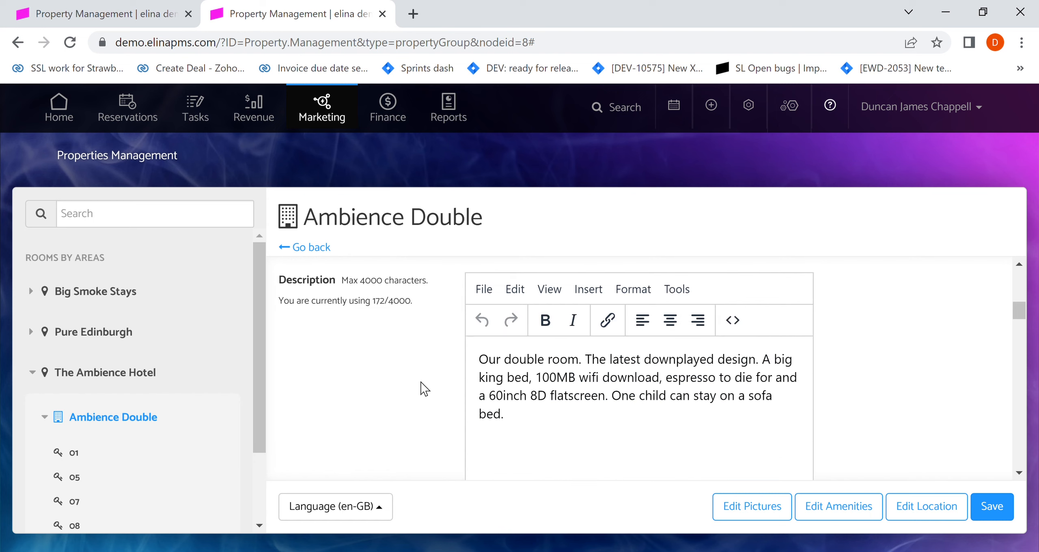
{"action": "scroll", "scroll_direction": "down", "scroll_amount": 3}
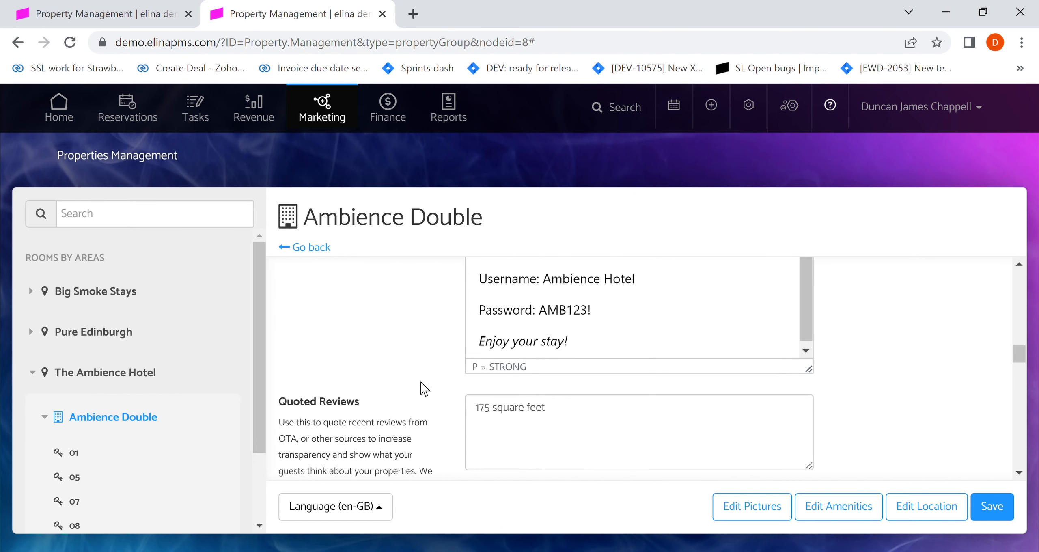
{"action": "mouse_move", "coordinate": [74, 453]}
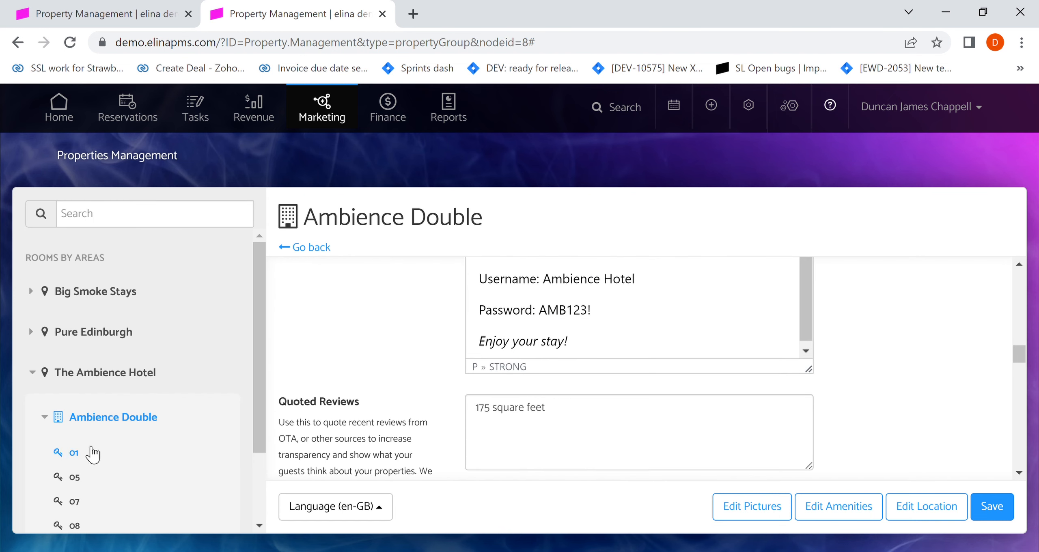
{"action": "left_click", "coordinate": [74, 453]}
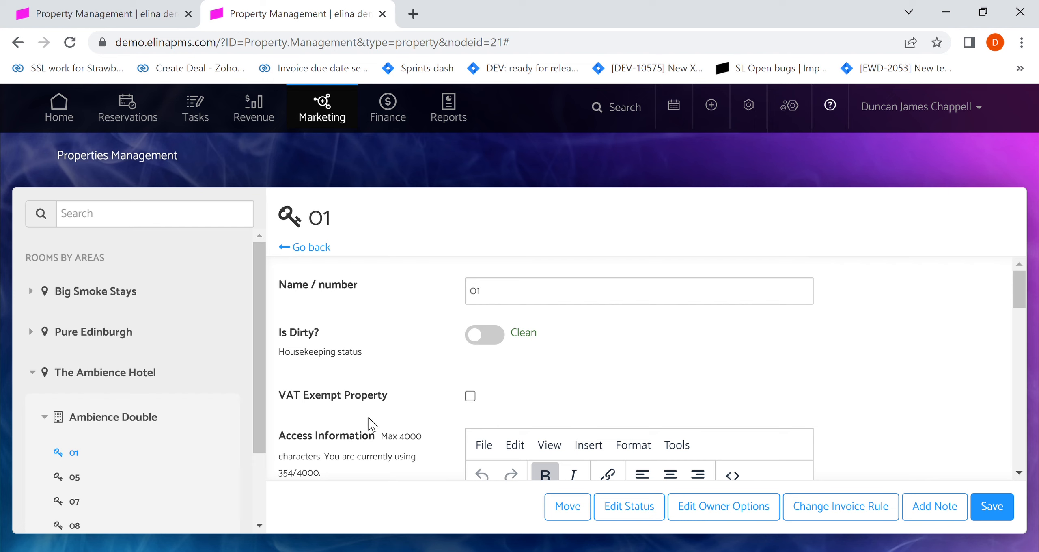
{"action": "mouse_move", "coordinate": [113, 417]}
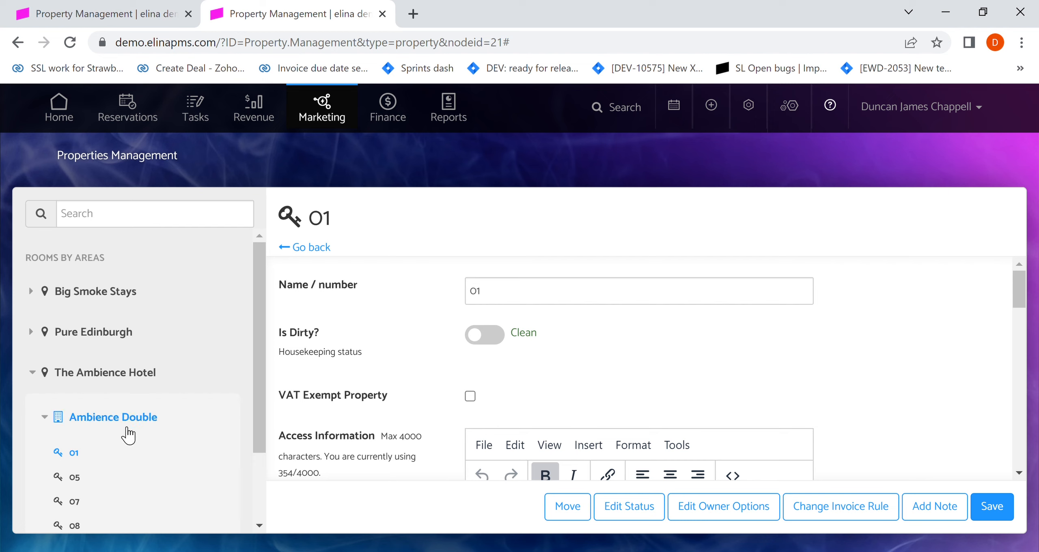
{"action": "scroll", "scroll_direction": "down", "scroll_amount": 3}
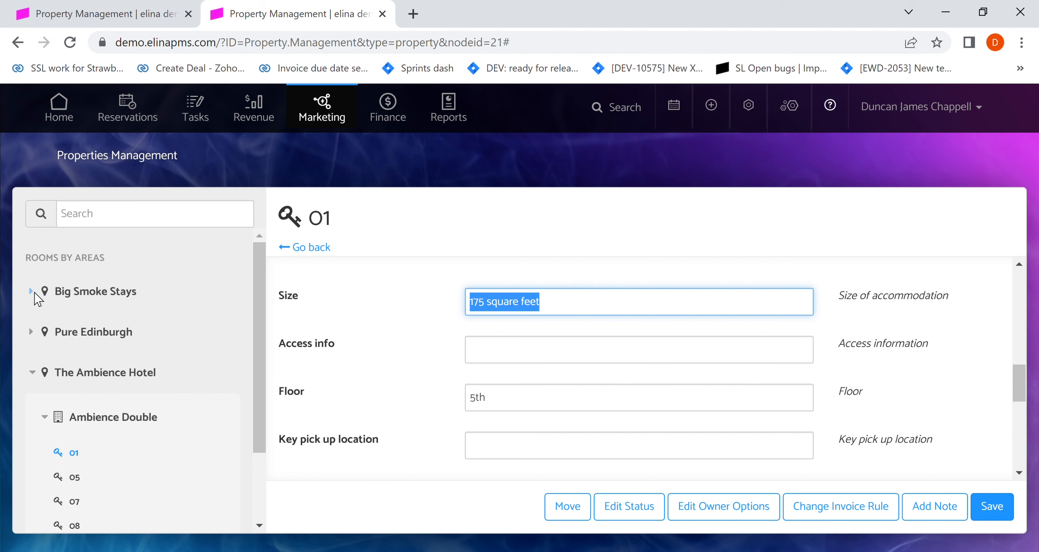
- Show room 222 under BS 1 Bed Apt with size 700 sq ft, floor 2 and Edrington Street key pick-up
{"action": "left_click", "coordinate": [31, 290]}
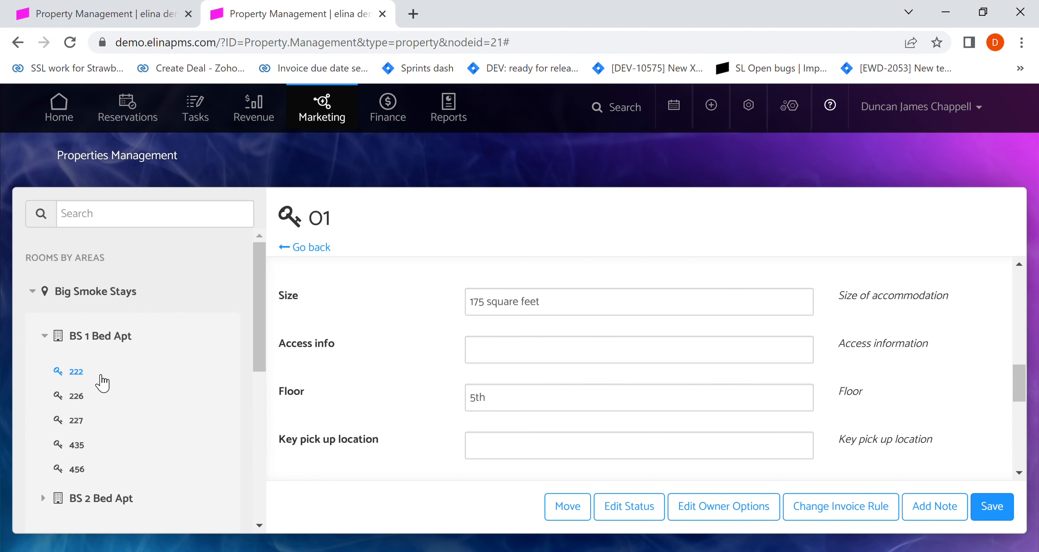
{"action": "left_click", "coordinate": [75, 371]}
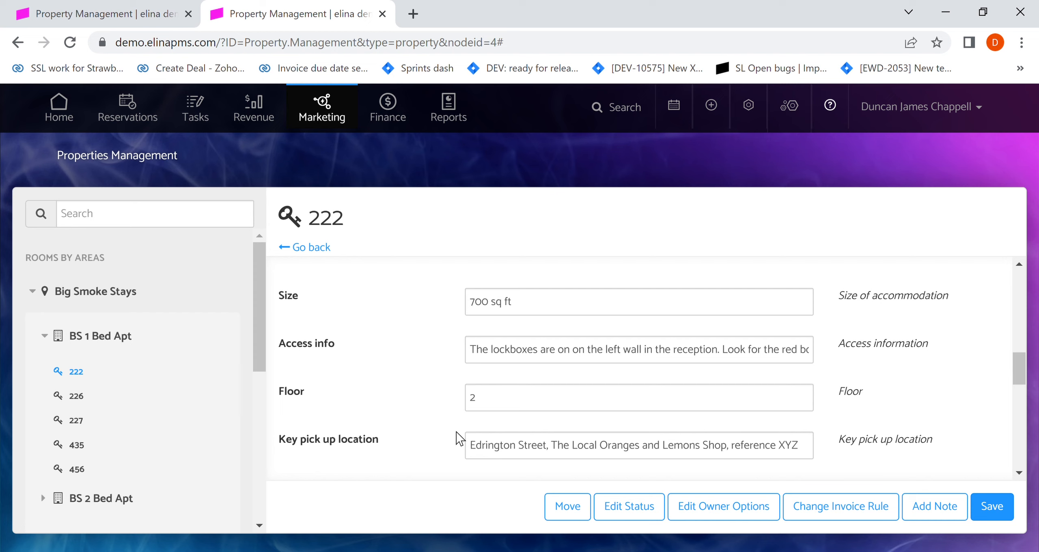
{"action": "mouse_move", "coordinate": [412, 321]}
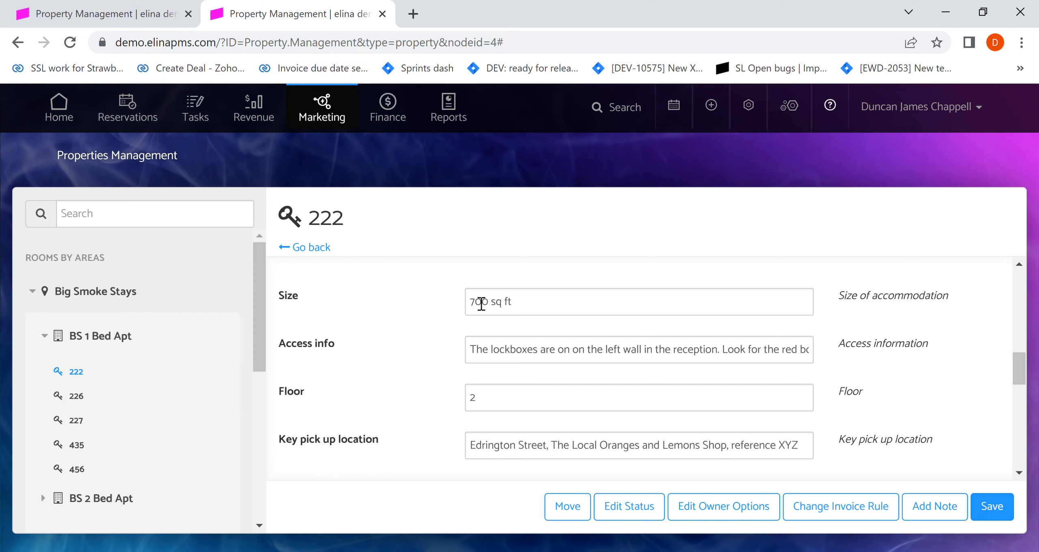
{"action": "mouse_move", "coordinate": [674, 107]}
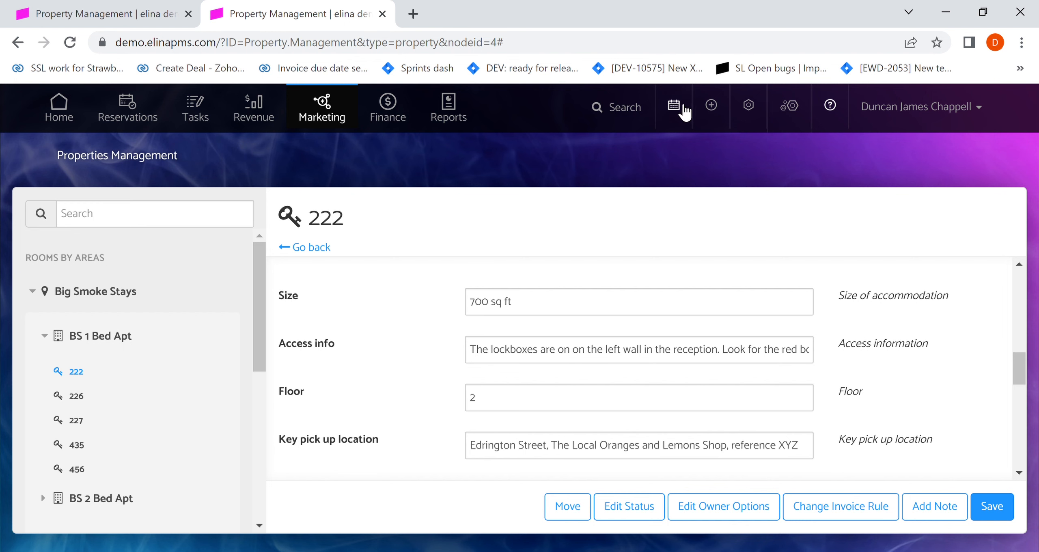
{"action": "left_click", "coordinate": [674, 106]}
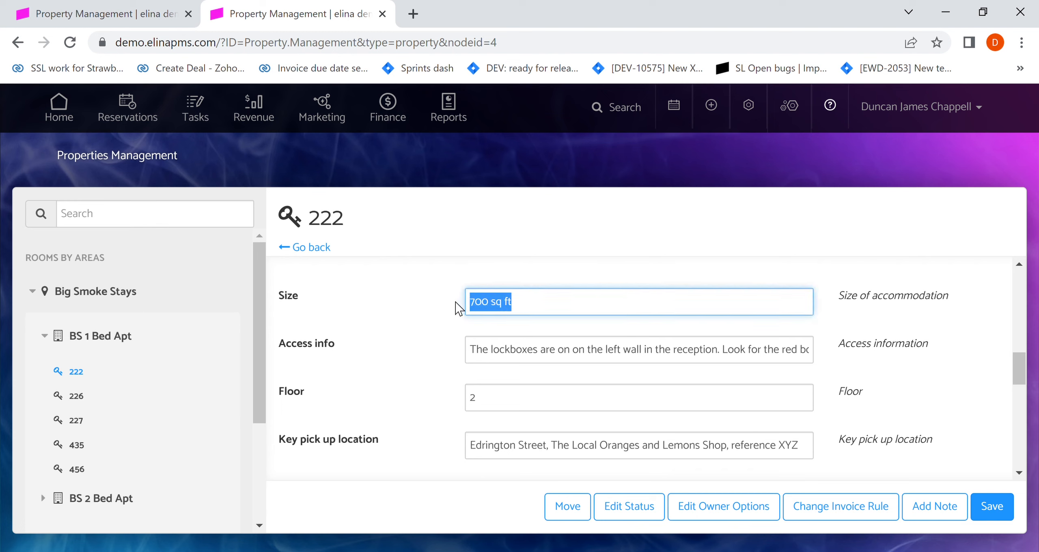
{"action": "left_click", "coordinate": [543, 301]}
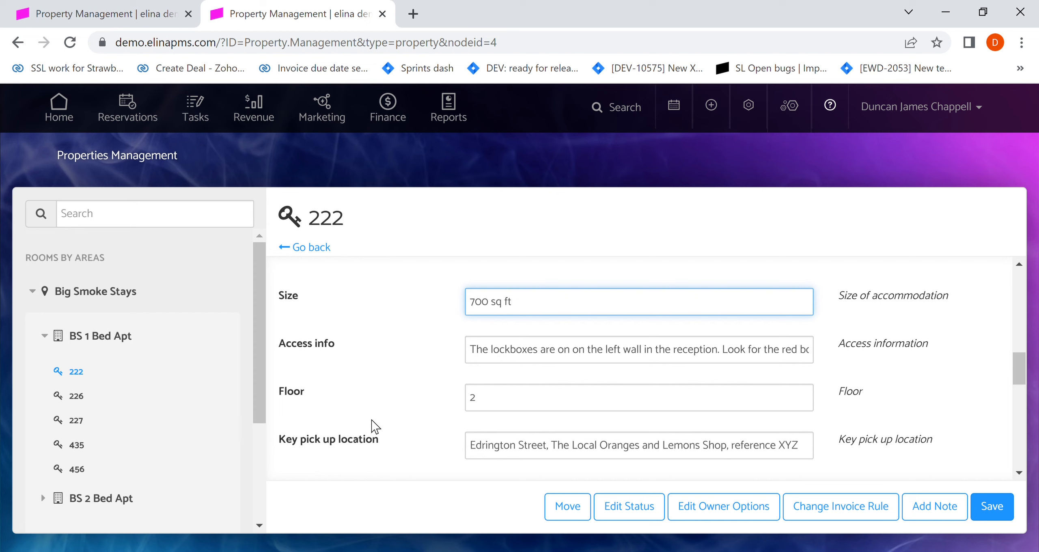
{"action": "mouse_move", "coordinate": [378, 425]}
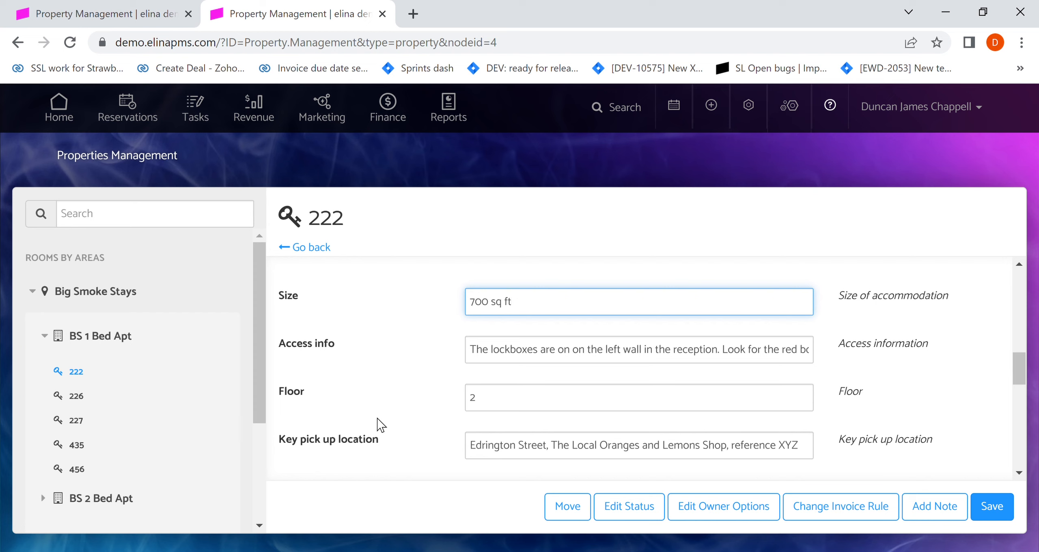
{"action": "left_click", "coordinate": [511, 302]}
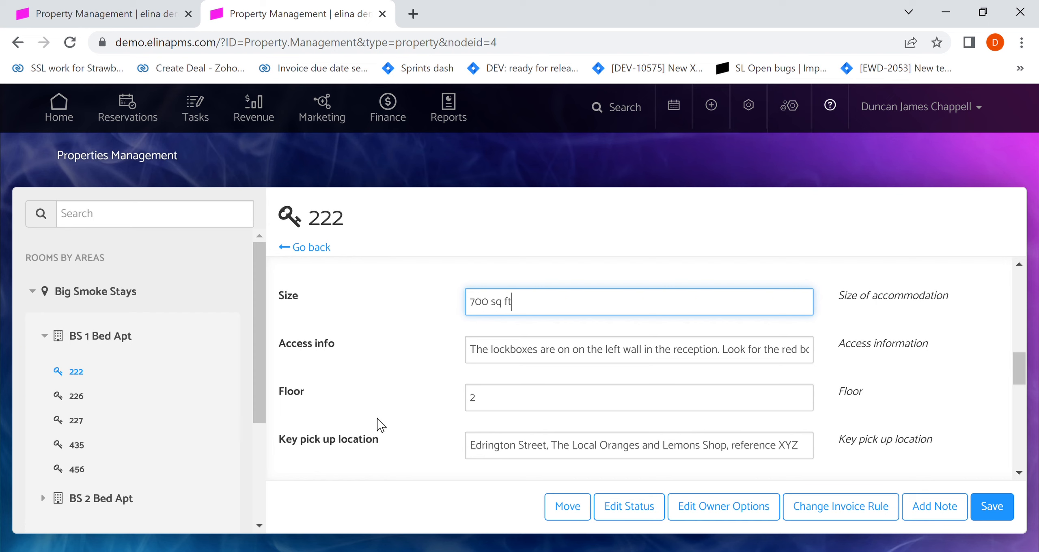
{"action": "mouse_move", "coordinate": [383, 415]}
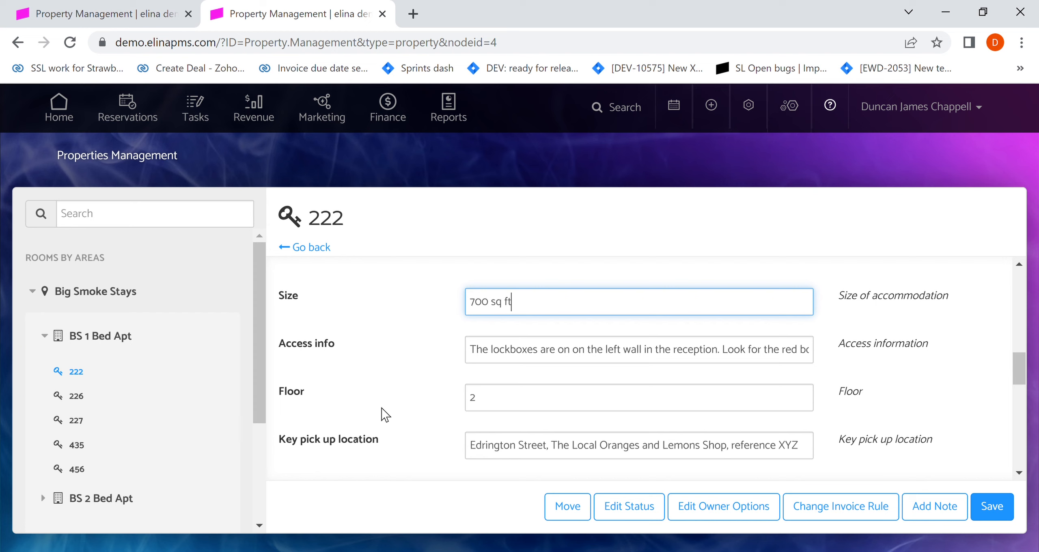
{"action": "mouse_move", "coordinate": [383, 345]}
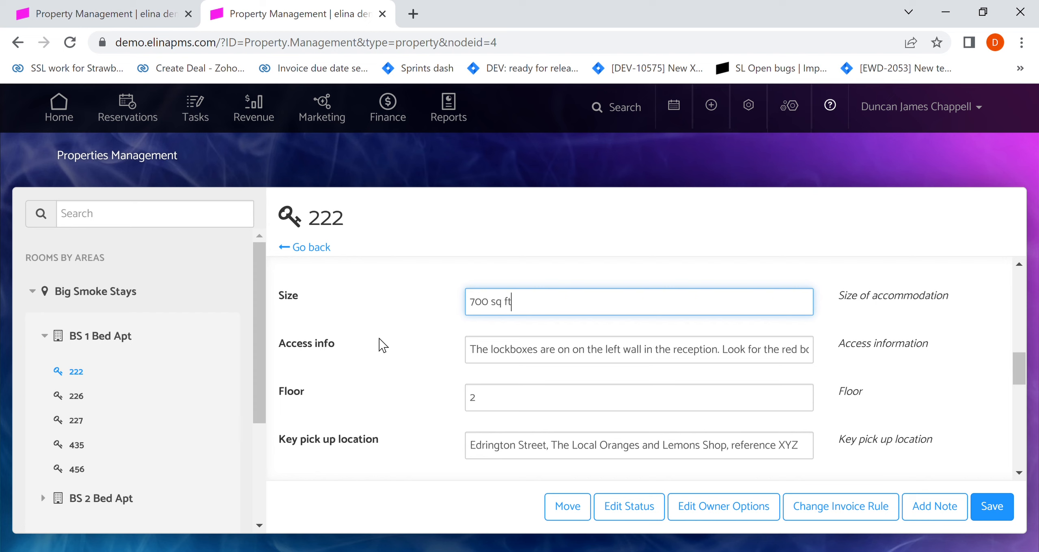
{"action": "mouse_move", "coordinate": [397, 331]}
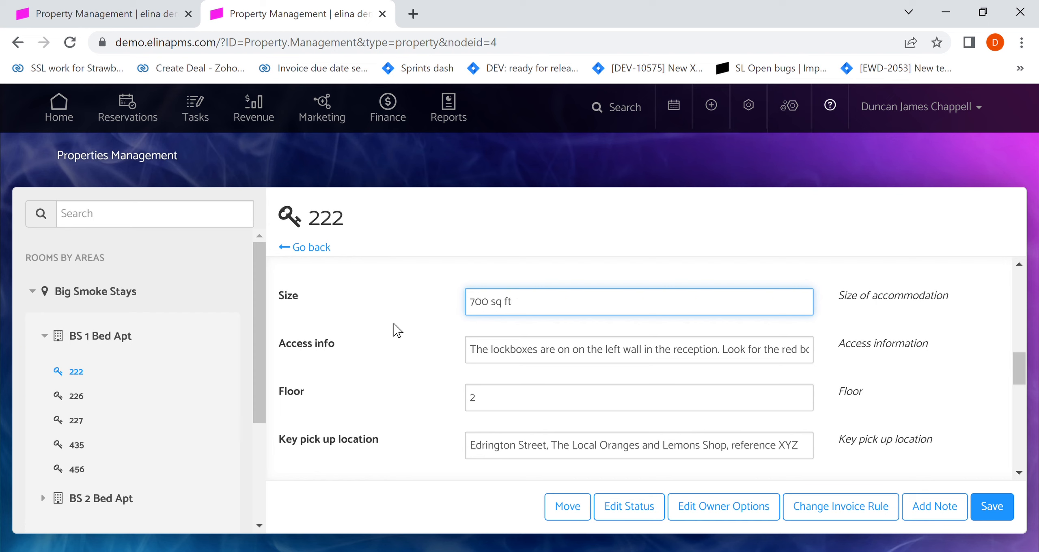
{"action": "mouse_move", "coordinate": [905, 79]}
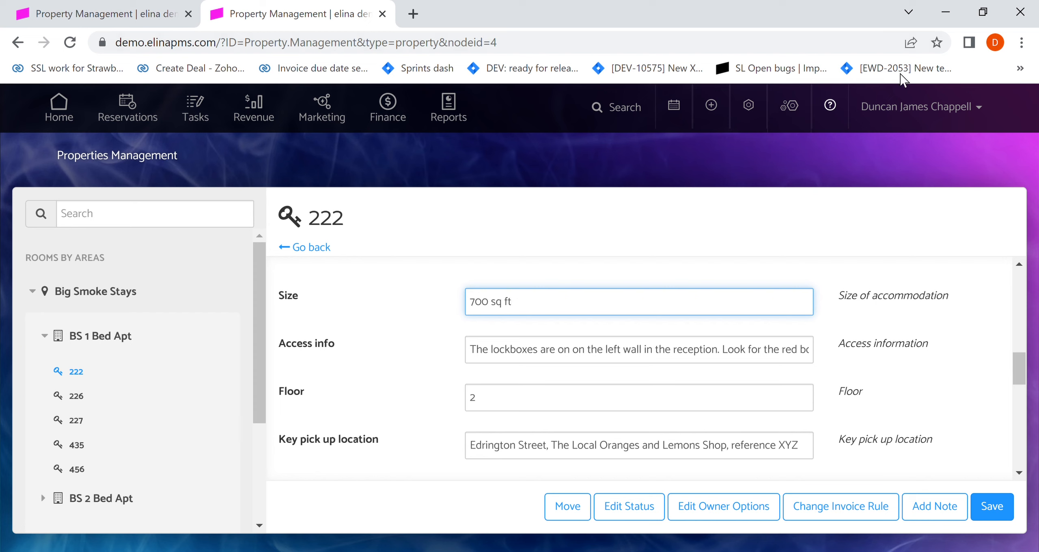
- Search 10/11–13/11/2022 in the booking engine and choose Book now on Big Studio (£270.00)
{"action": "left_click", "coordinate": [919, 106]}
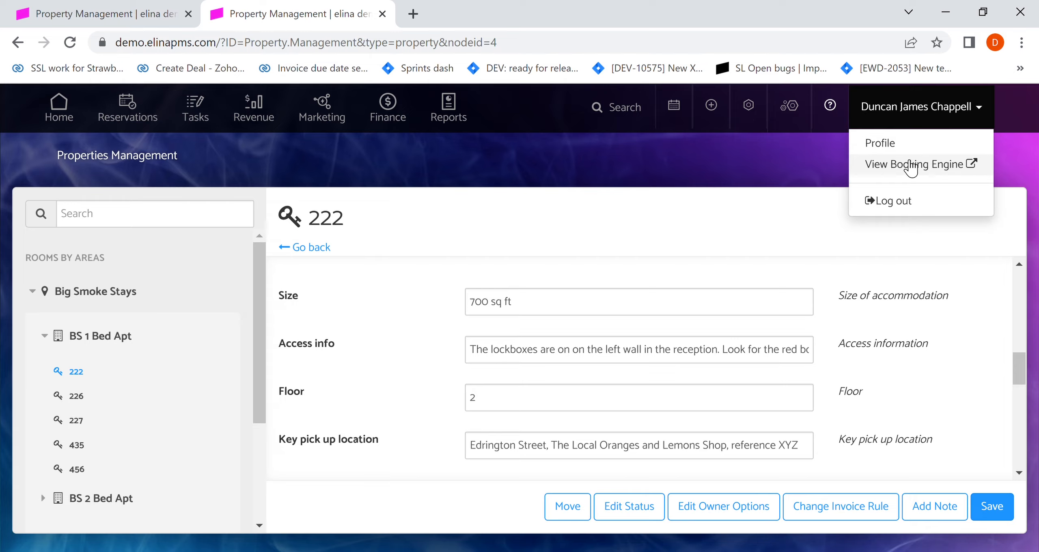
{"action": "left_click", "coordinate": [917, 164]}
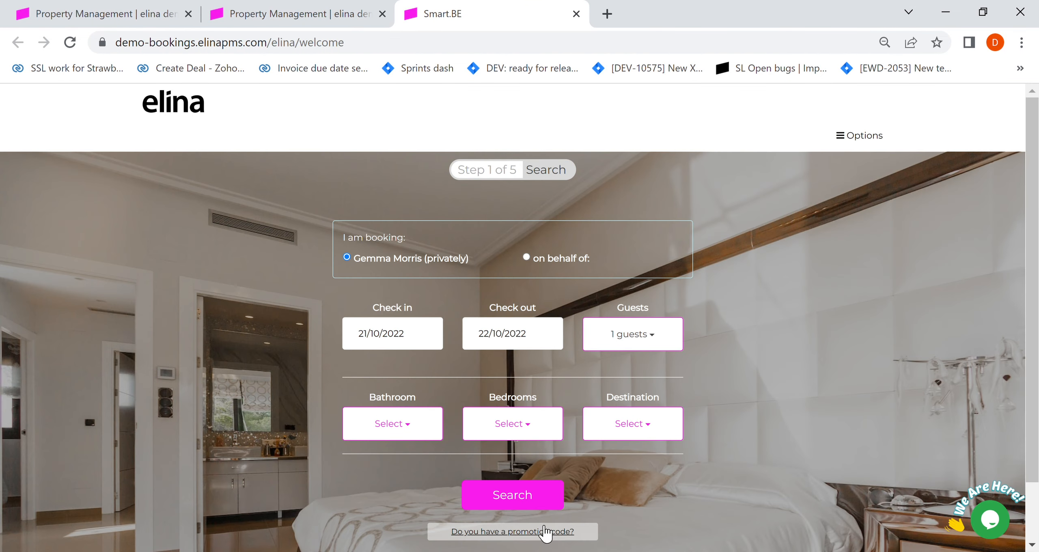
{"action": "left_click", "coordinate": [391, 334]}
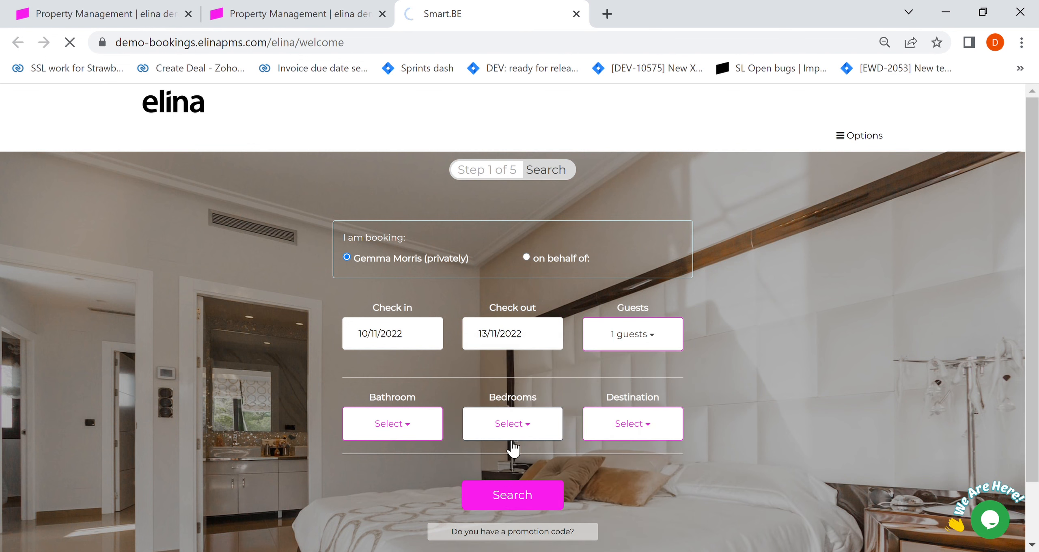
{"action": "left_click", "coordinate": [511, 495]}
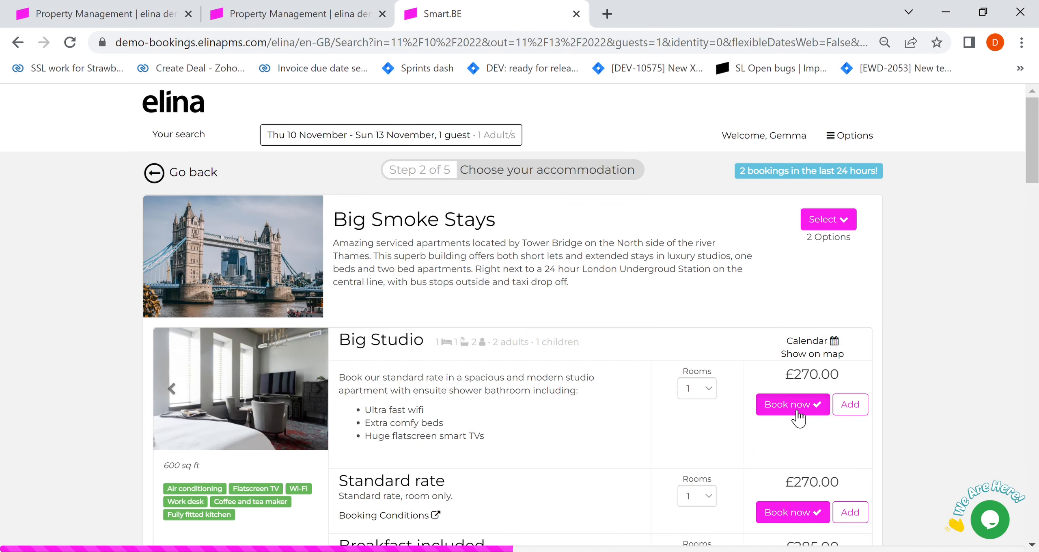
{"action": "left_click", "coordinate": [792, 404]}
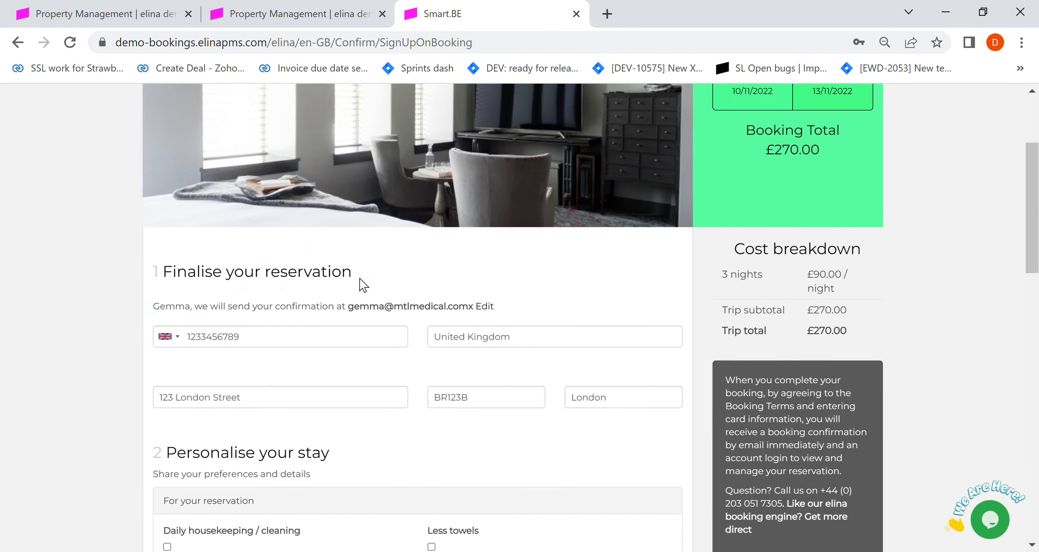
- Tick Daily housekeeping and Less towels, choose Pescatarian diet and Business traveller under Personalise your stay
{"action": "scroll", "scroll_direction": "down", "scroll_amount": 3}
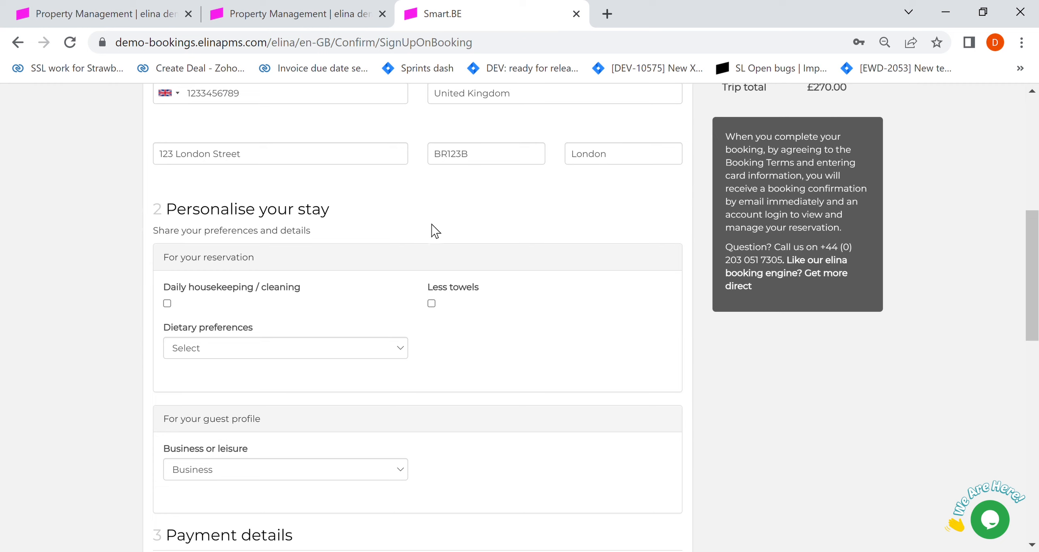
{"action": "left_click", "coordinate": [167, 303]}
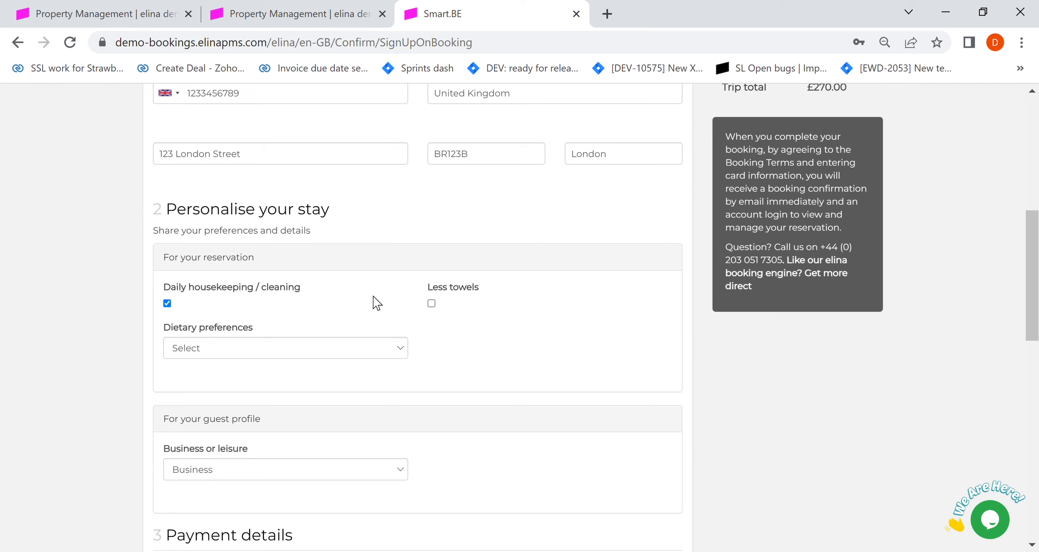
{"action": "left_click", "coordinate": [431, 303]}
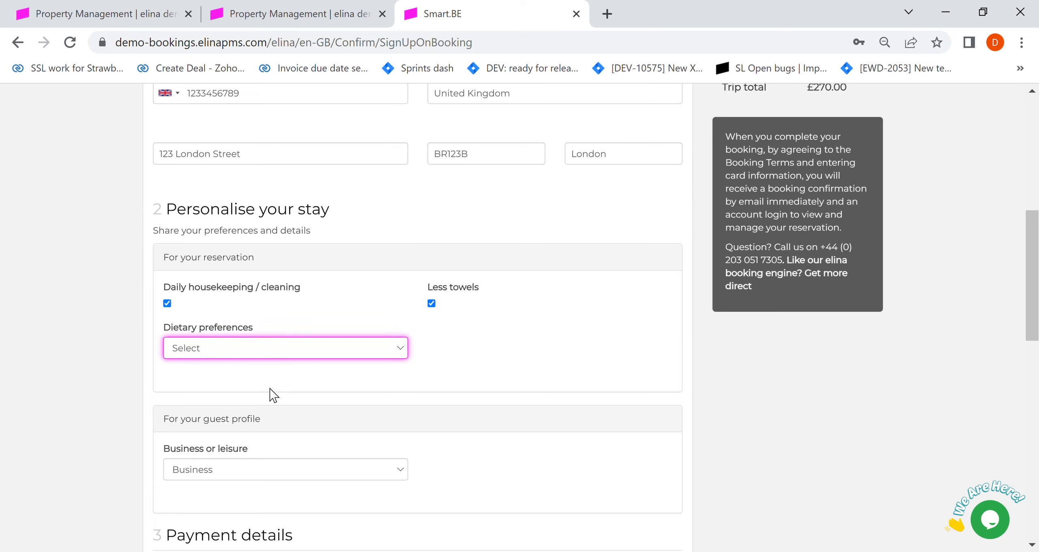
{"action": "left_click", "coordinate": [285, 347]}
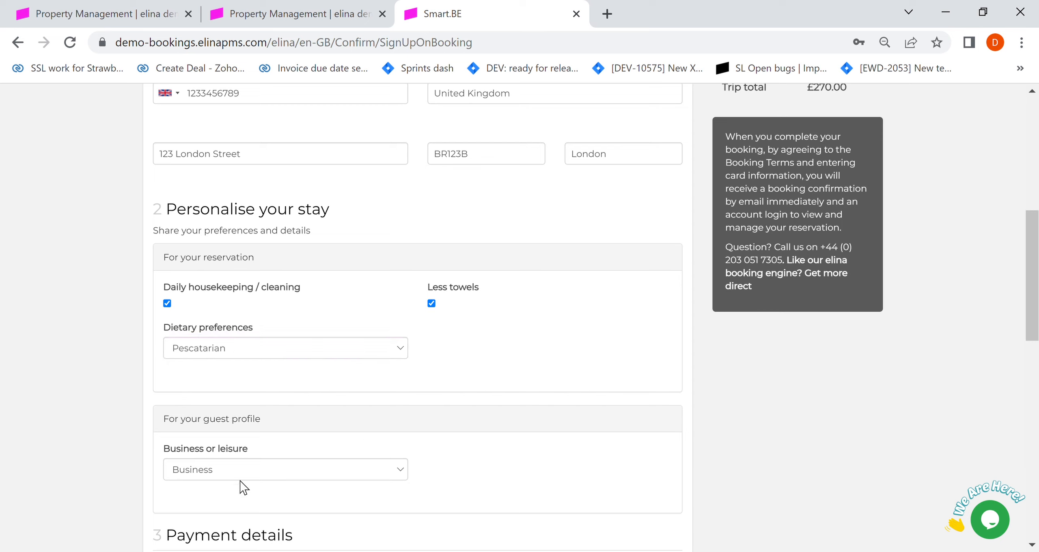
{"action": "mouse_move", "coordinate": [190, 276]}
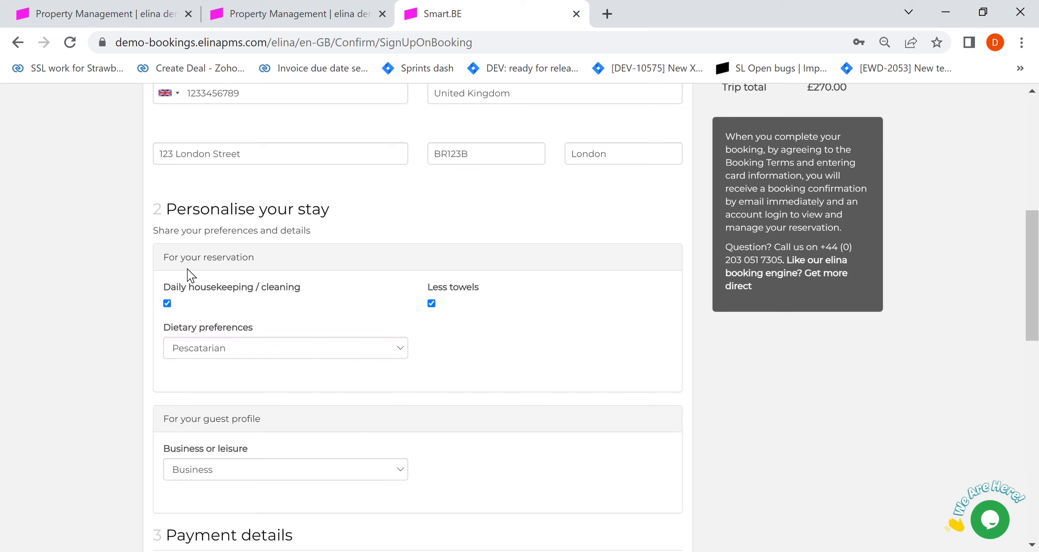
{"action": "left_click", "coordinate": [285, 469]}
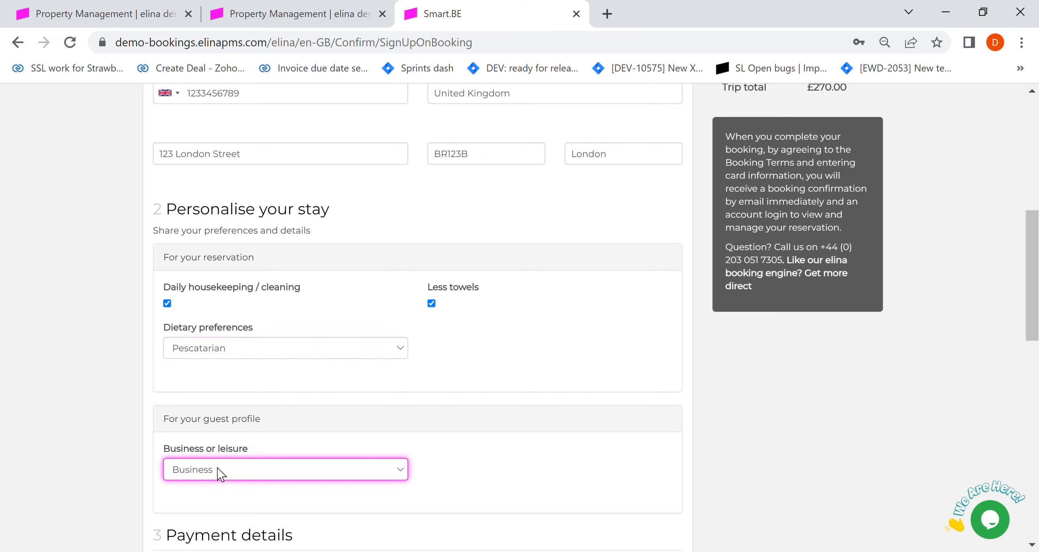
{"action": "scroll", "scroll_direction": "down", "scroll_amount": 3}
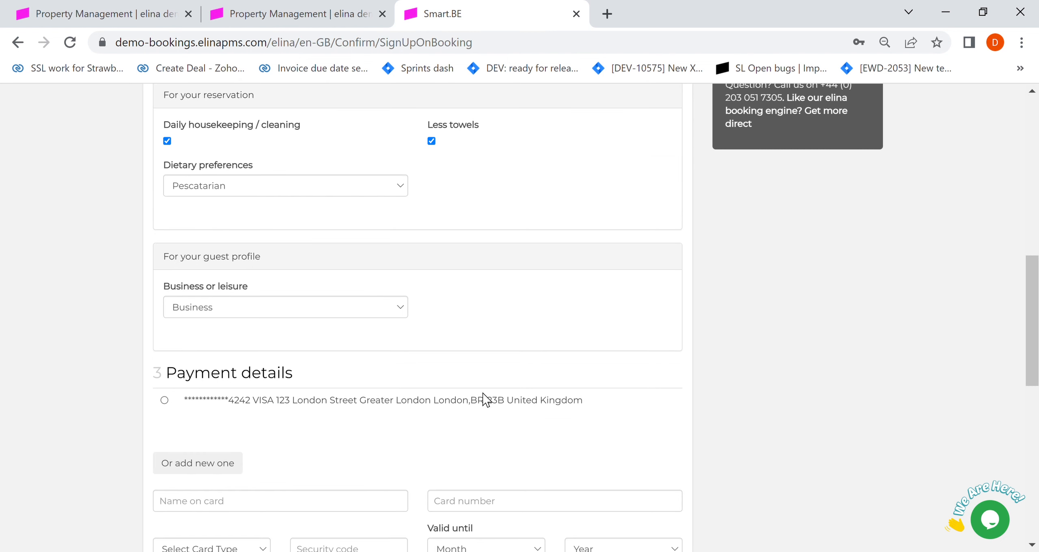
{"action": "scroll", "scroll_direction": "down", "scroll_amount": 3}
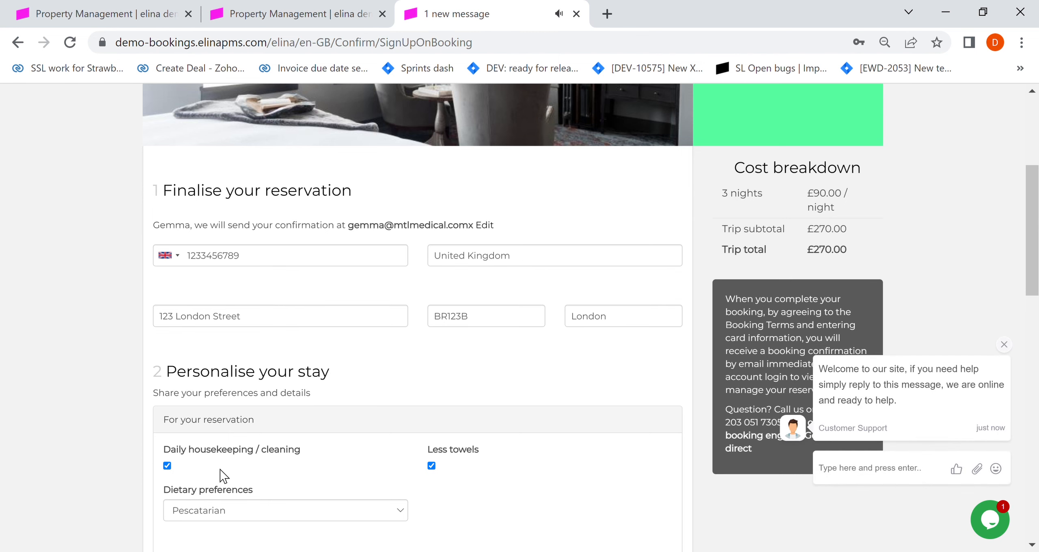
{"action": "mouse_move", "coordinate": [609, 178]}
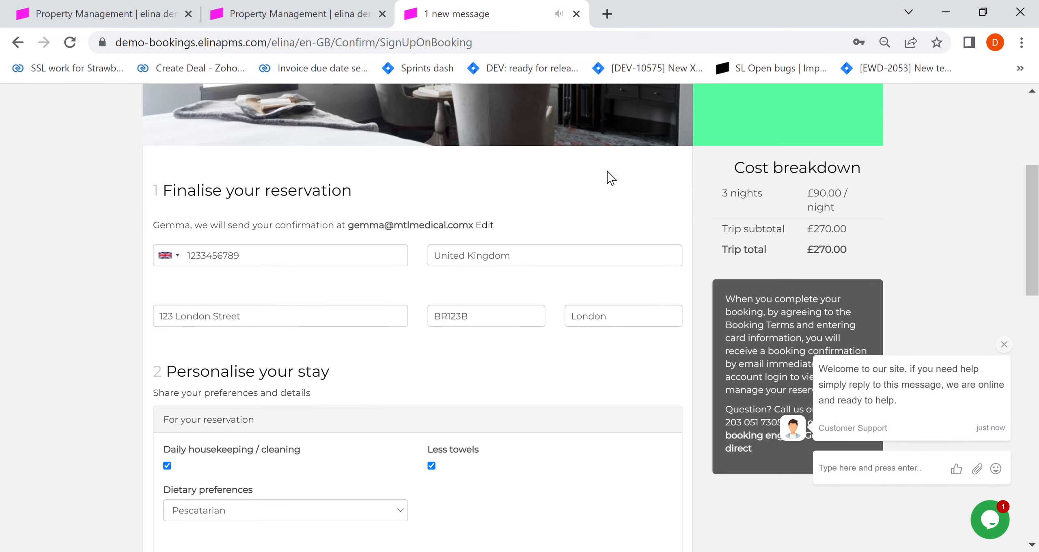